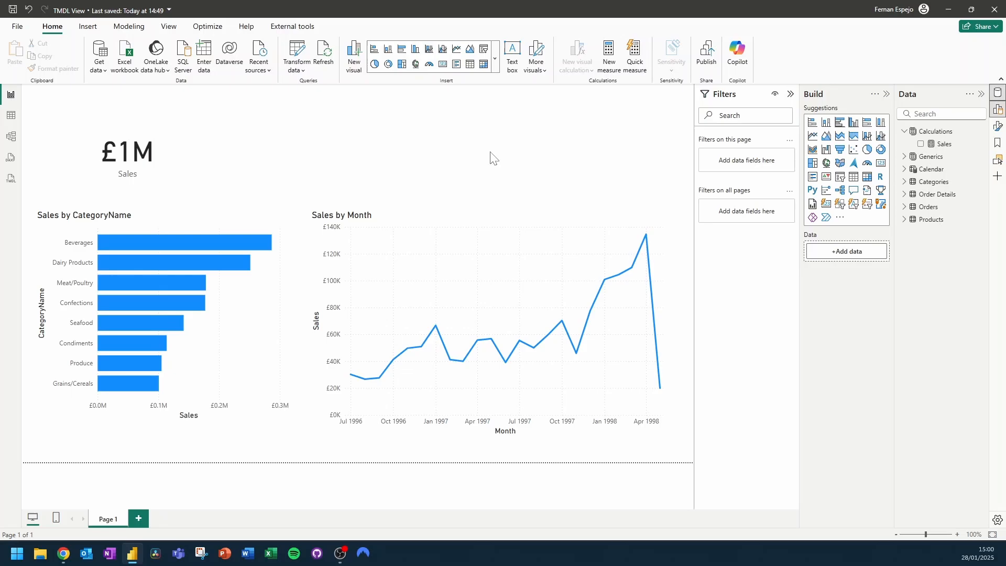
{"action": "mouse_move", "coordinate": [806, 339]}
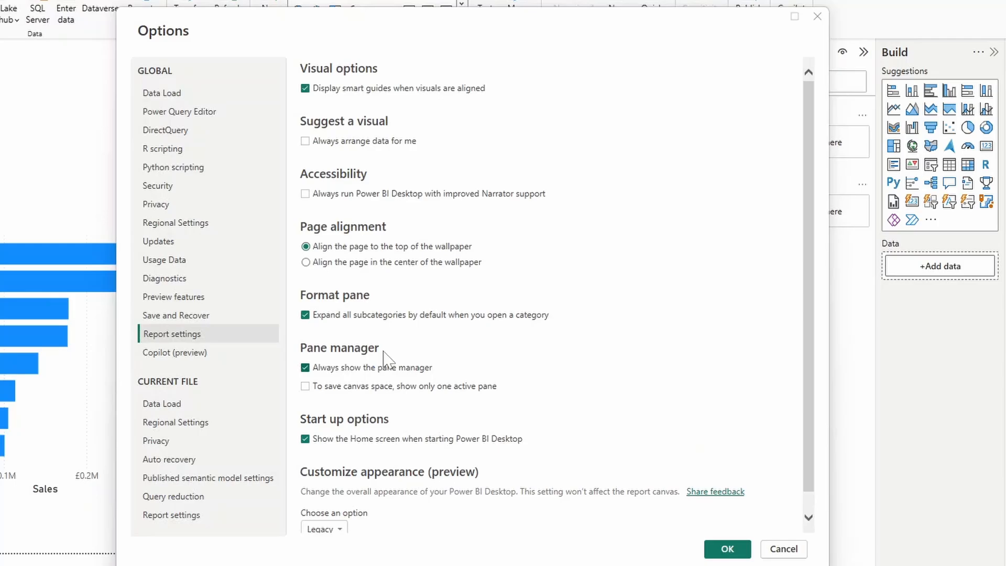
Dismiss the settings window and switch to TMDL view with an empty Script 1
{"action": "left_click", "coordinate": [173, 296]}
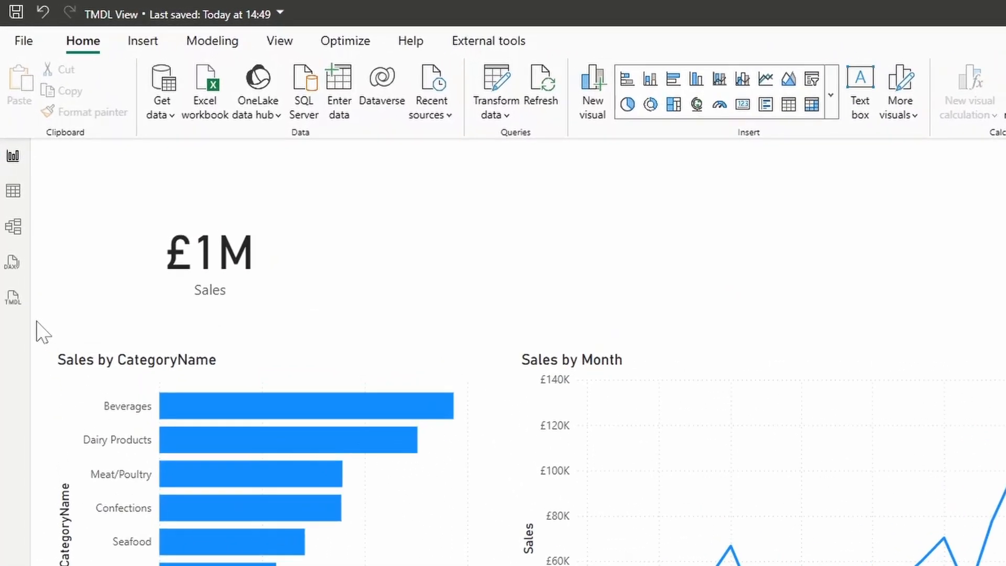
{"action": "mouse_move", "coordinate": [13, 297]}
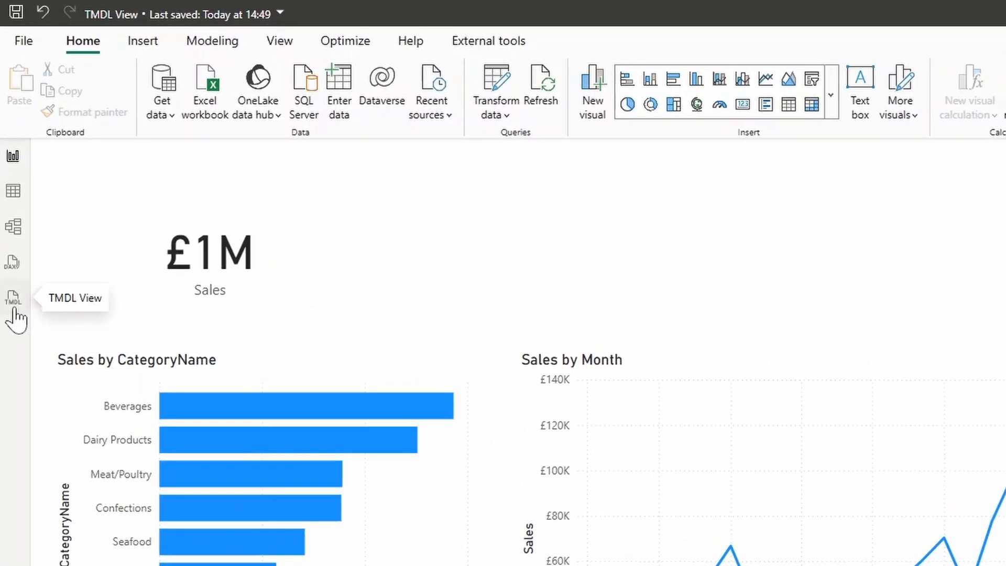
{"action": "left_click", "coordinate": [12, 299]}
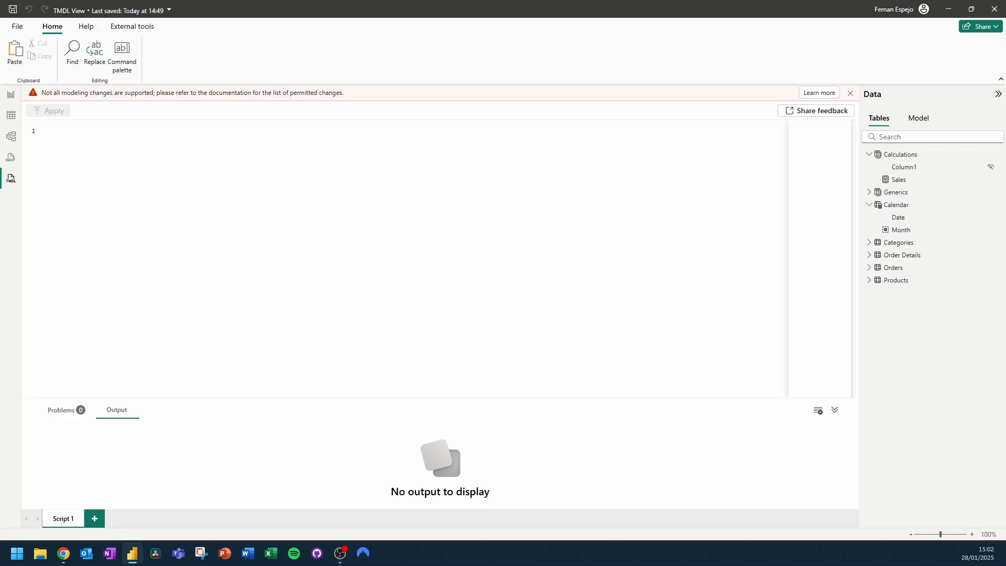
{"action": "mouse_move", "coordinate": [213, 121]}
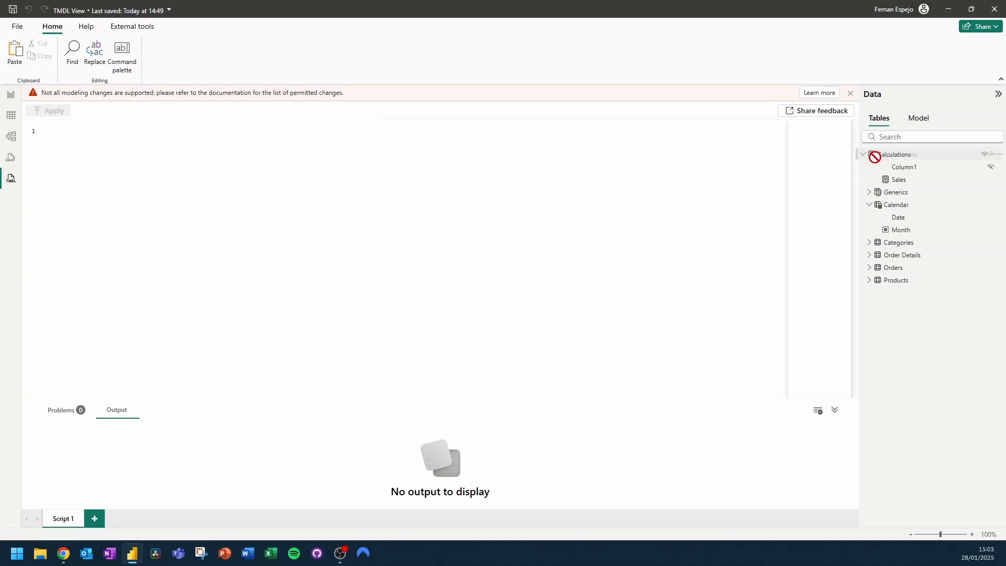
Drag the Calculations table into the editor to generate its createOrReplace script
{"action": "left_click_drag", "start_coordinate": [900, 154], "coordinate": [186, 179]}
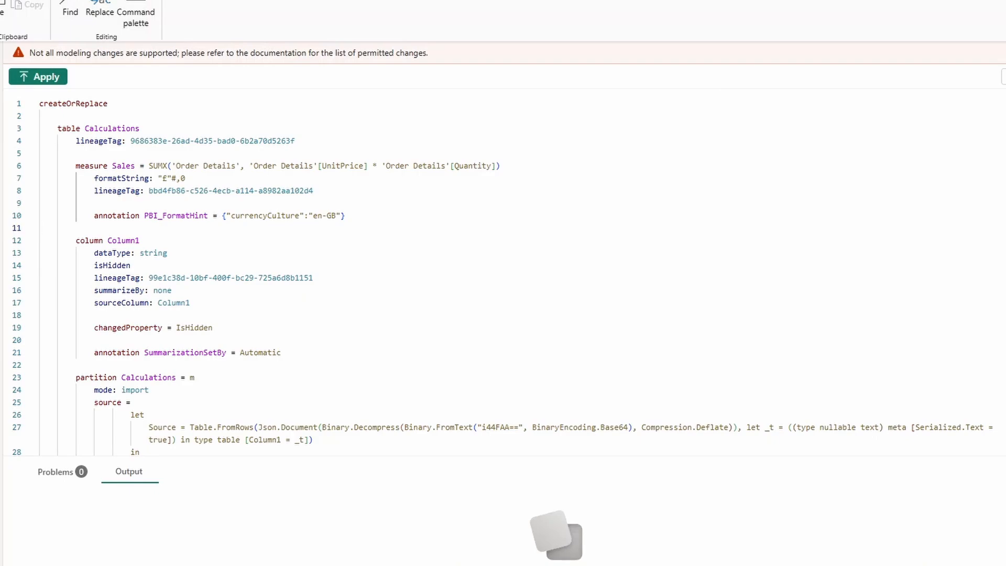
Edit the script so the Sales measure line reads 'measure Sale'
{"action": "left_click", "coordinate": [75, 227]}
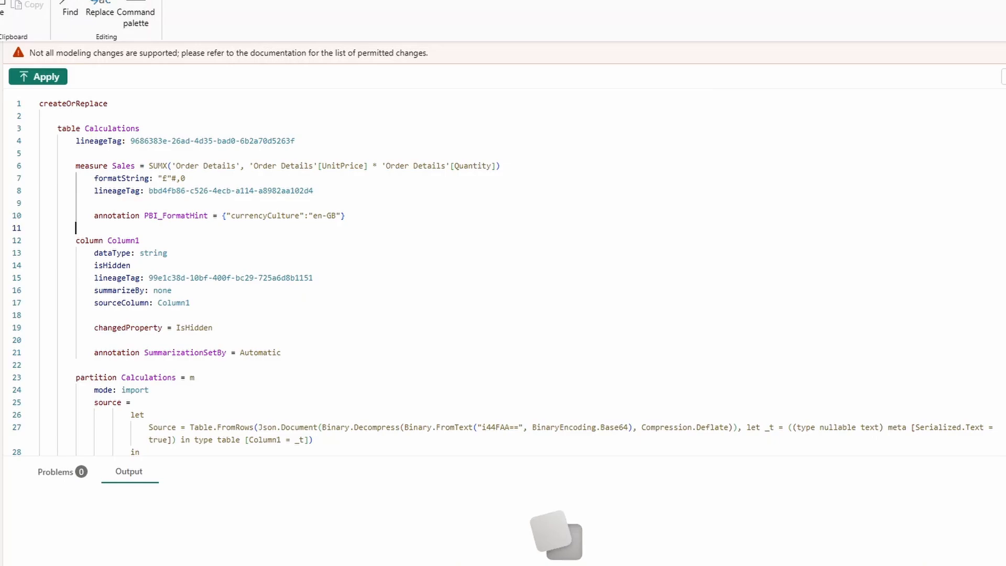
{"action": "type", "text": "measu"}
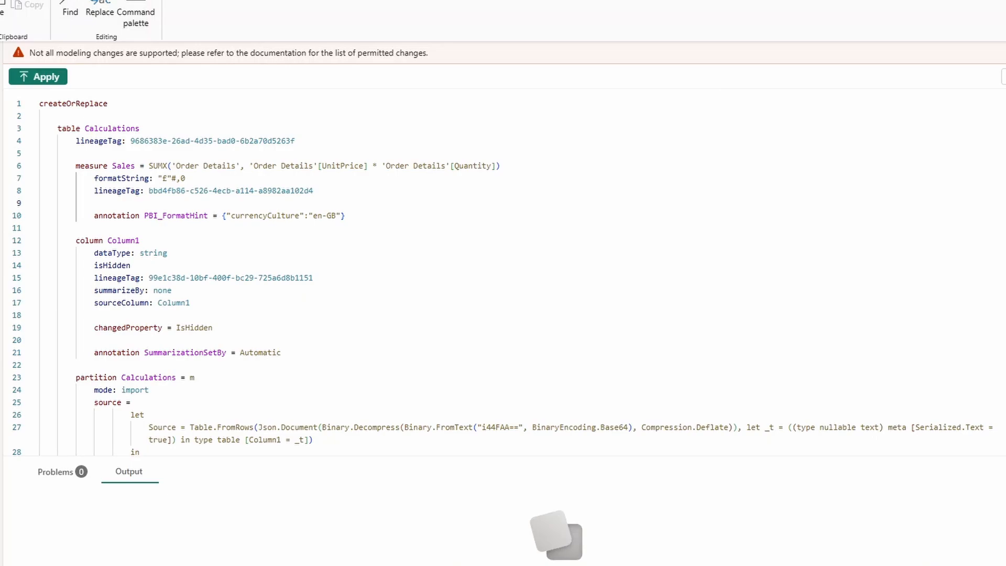
{"action": "key", "text": "Backspace"}
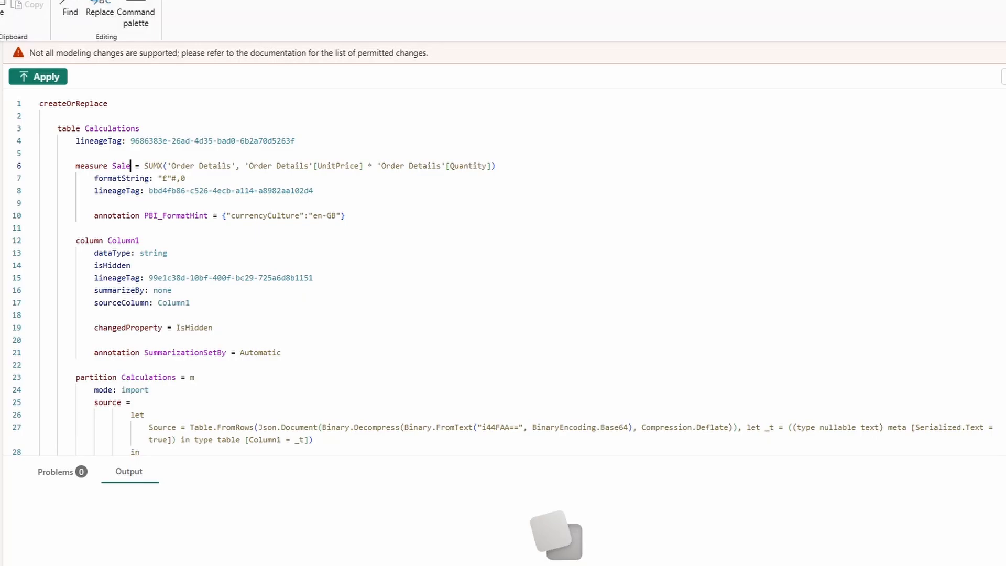
{"action": "mouse_move", "coordinate": [39, 76]}
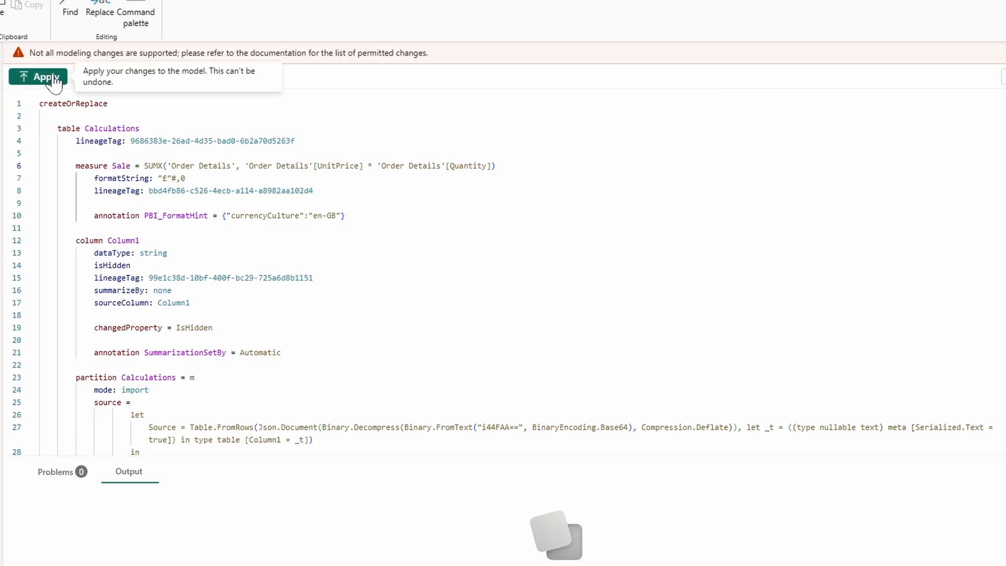
Apply the edited TMDL script to the model
{"action": "left_click", "coordinate": [37, 77]}
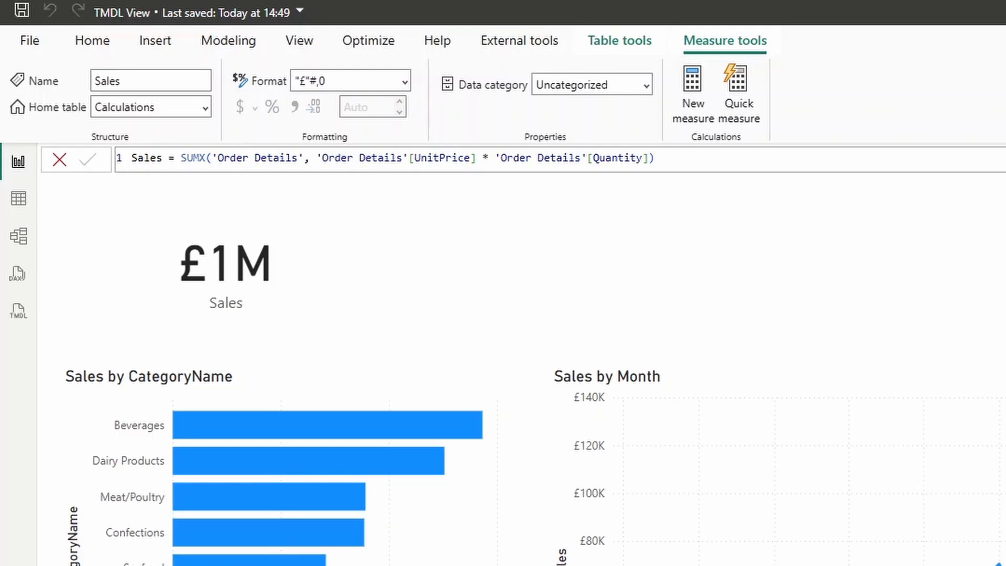
{"action": "mouse_move", "coordinate": [716, 194]}
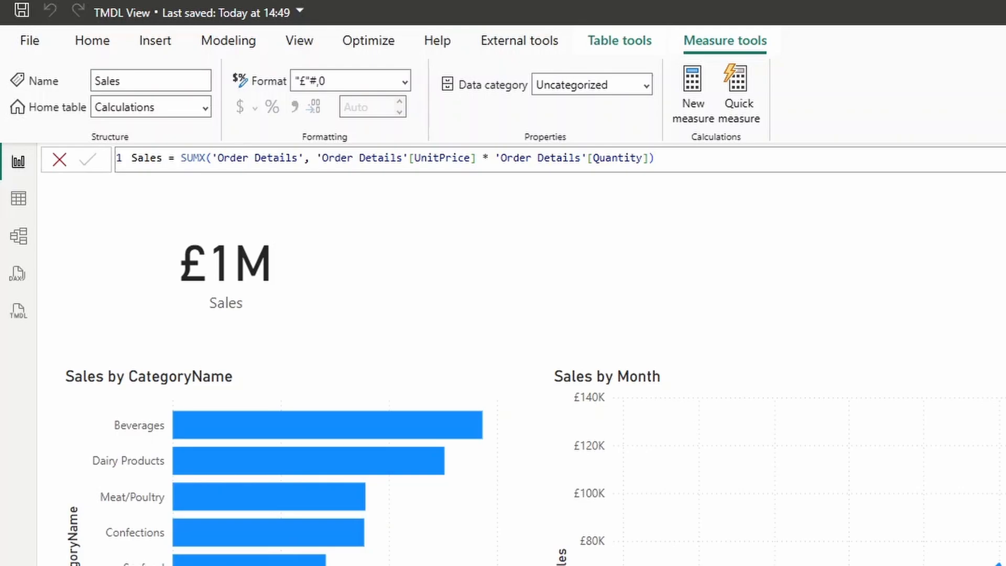
{"action": "mouse_move", "coordinate": [378, 381]}
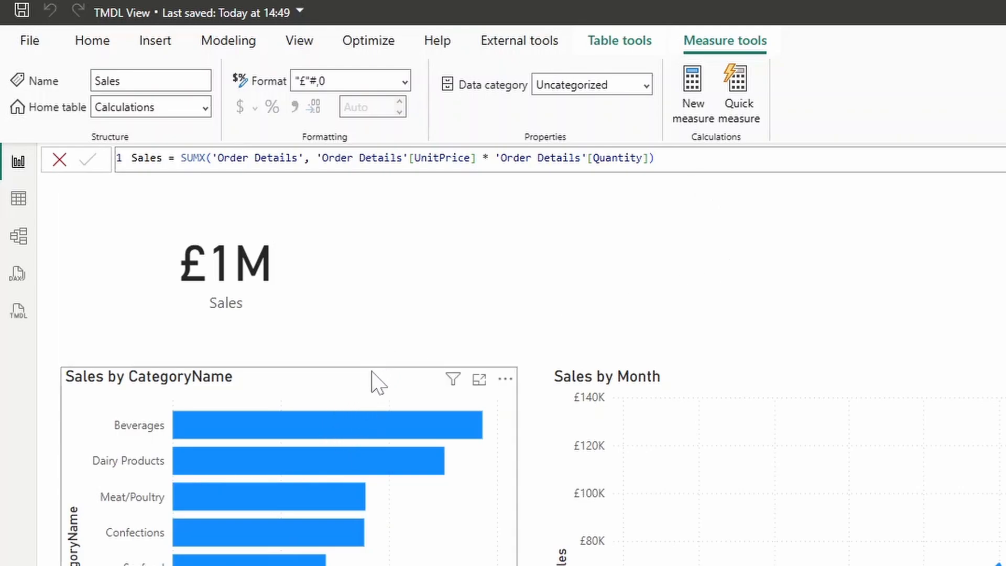
{"action": "mouse_move", "coordinate": [629, 353]}
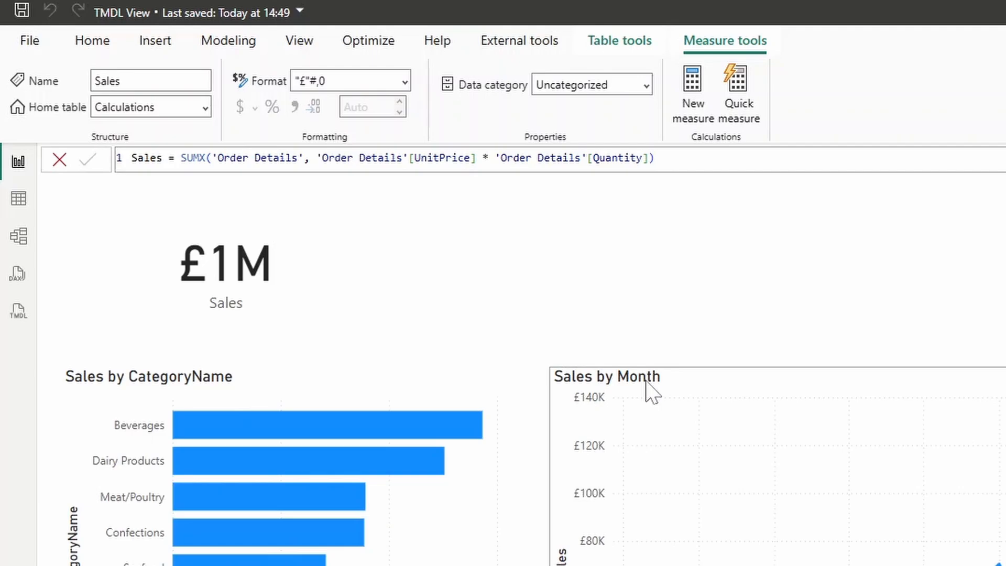
{"action": "mouse_move", "coordinate": [705, 316]}
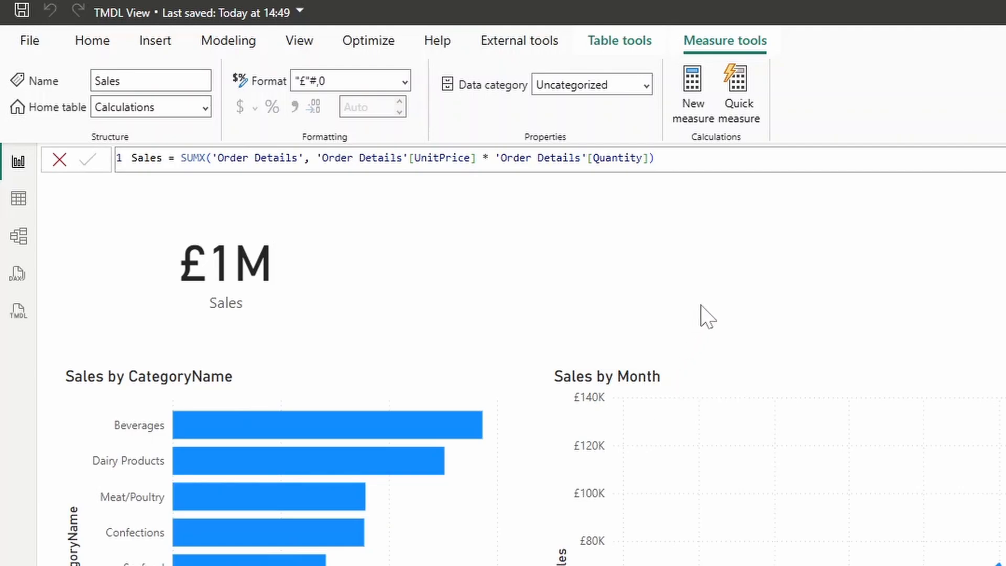
{"action": "mouse_move", "coordinate": [711, 321]}
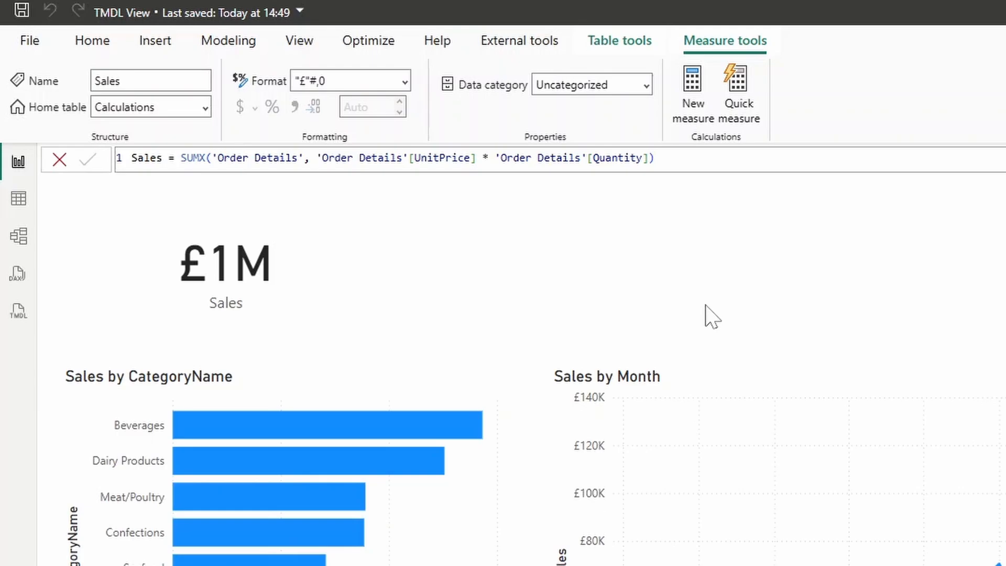
{"action": "mouse_move", "coordinate": [669, 323]}
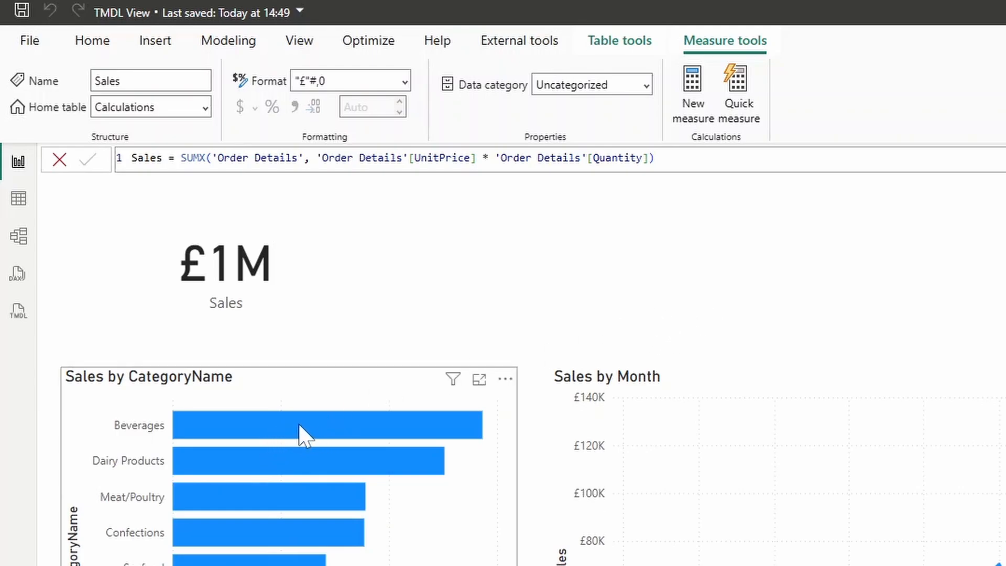
{"action": "mouse_move", "coordinate": [260, 439]}
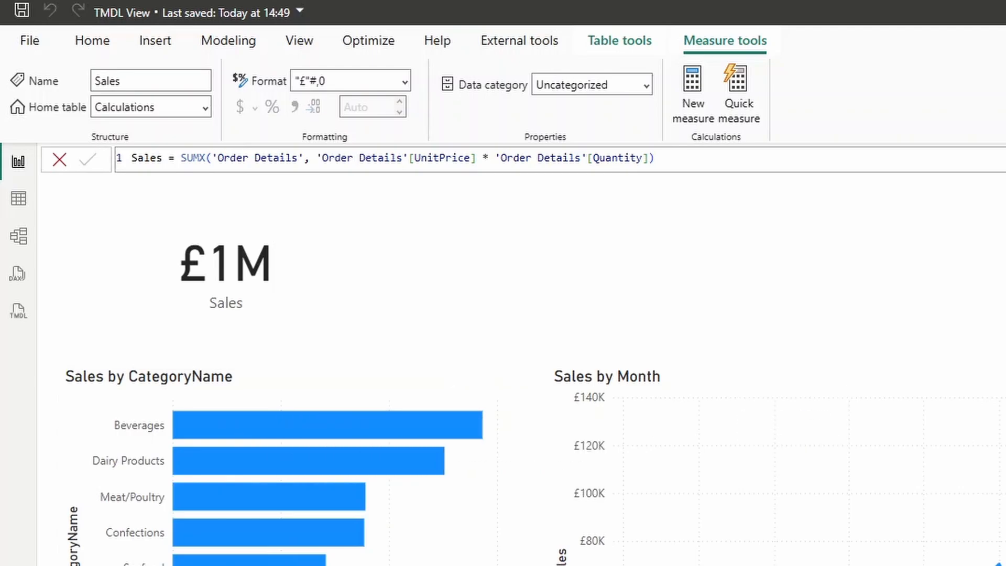
{"action": "mouse_move", "coordinate": [830, 225]}
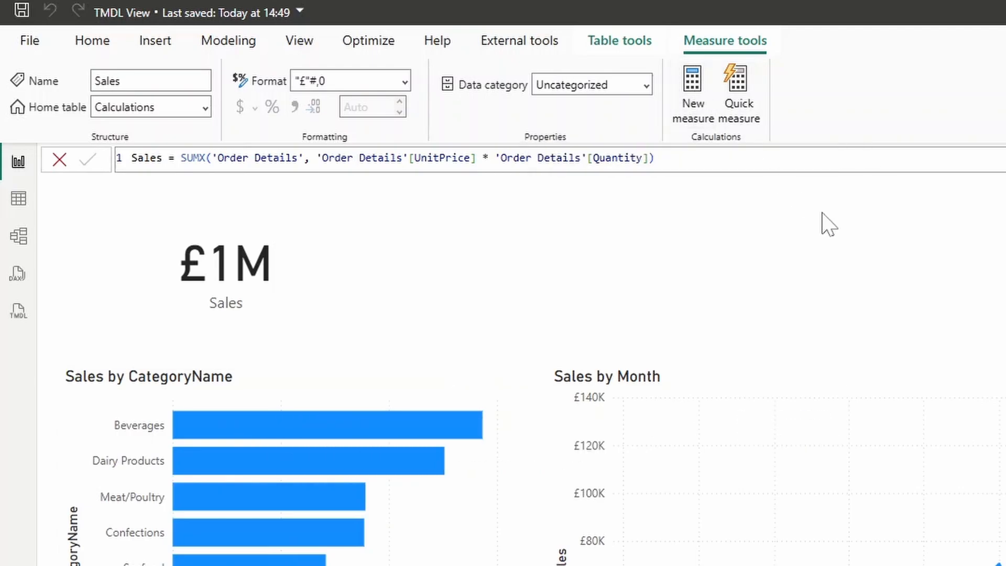
Write Sales Beverages = CALCULATE([Sales], Categories[CategoryName] = "Beverages")
{"action": "left_click", "coordinate": [692, 90]}
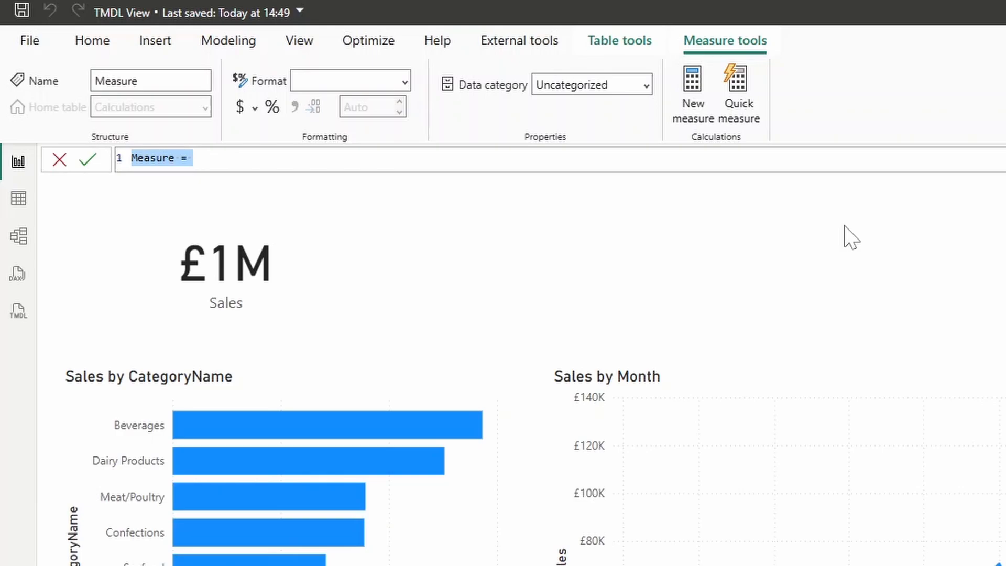
{"action": "type", "text": "Sales B"}
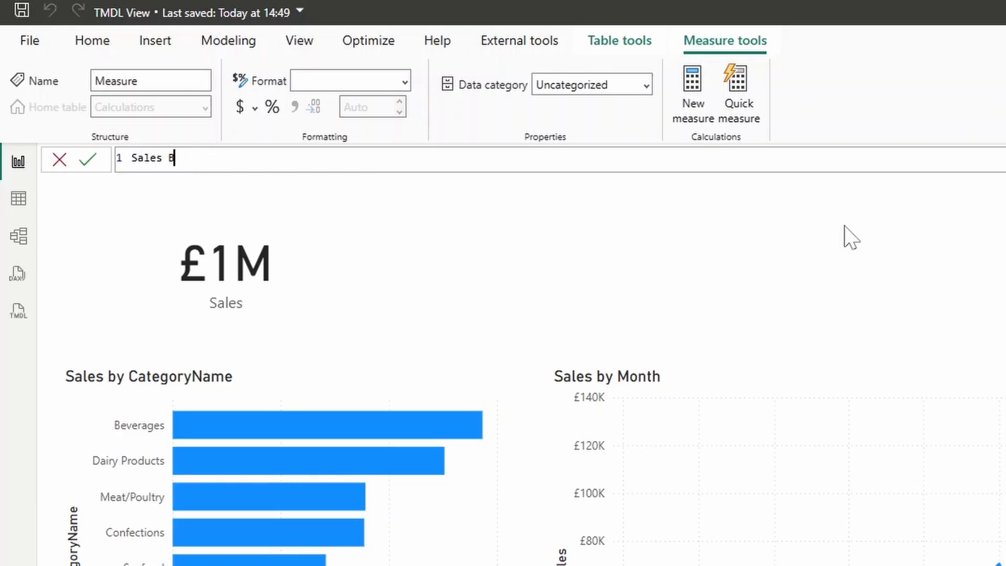
{"action": "type", "text": "everages = CALC"}
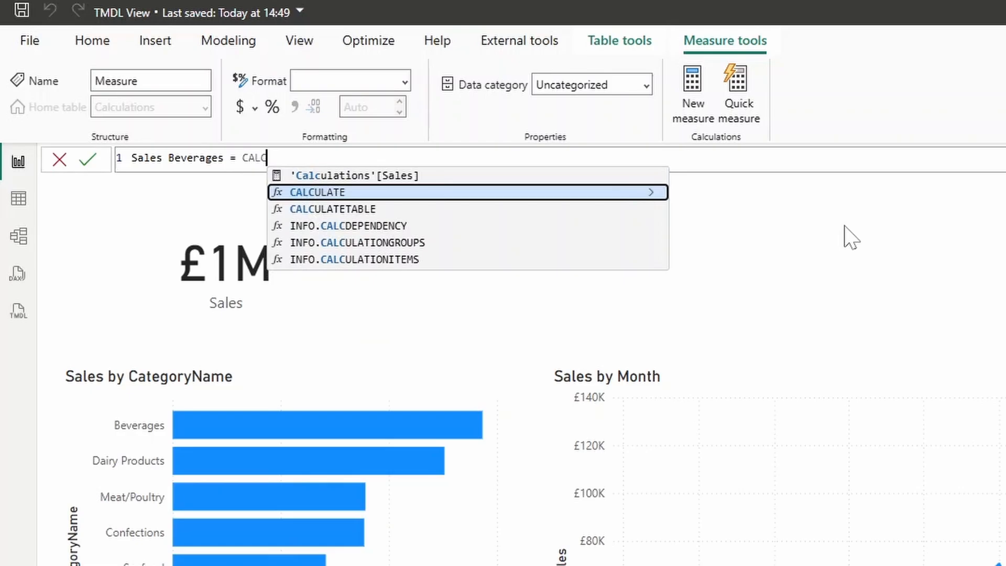
{"action": "key", "text": "Tab"}
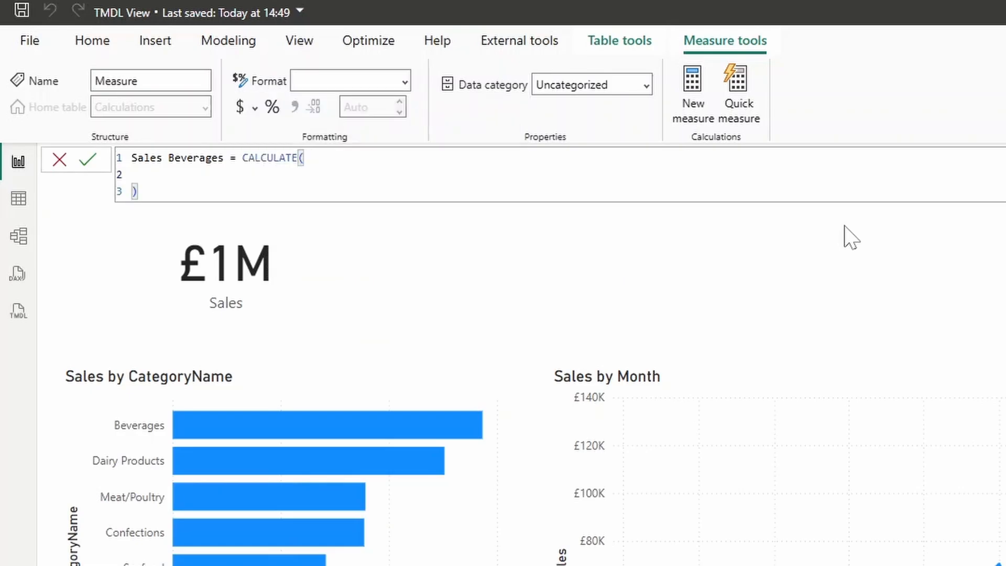
{"action": "type", "text": "[Sales]"}
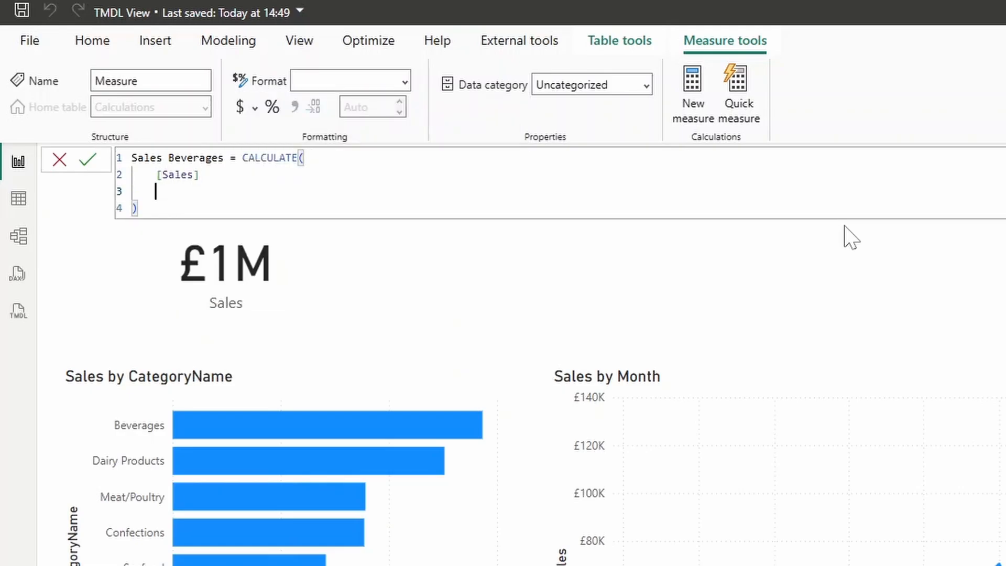
{"action": "type", "text": ", Categories[CategoryName"}
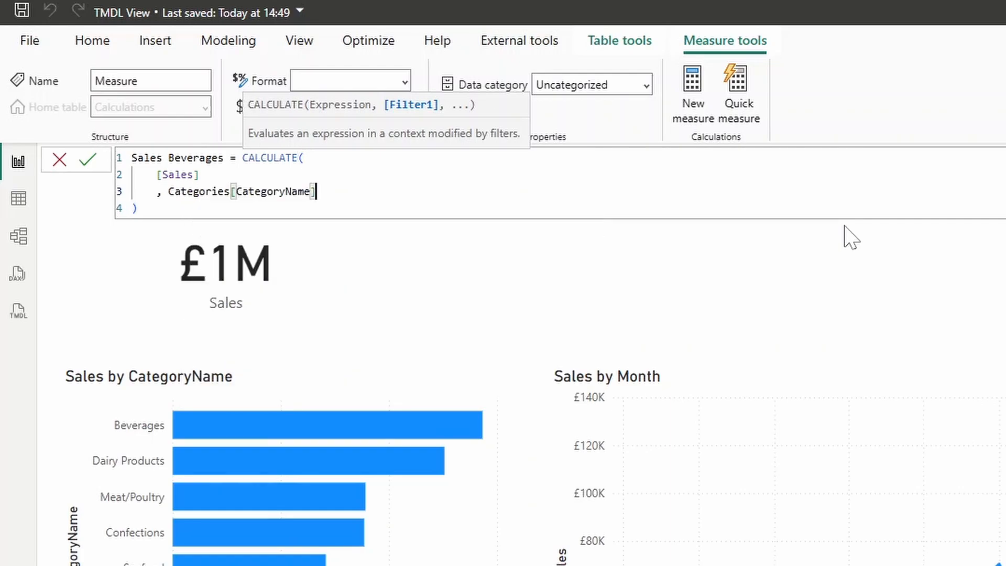
{"action": "type", "text": "= \"Bever"}
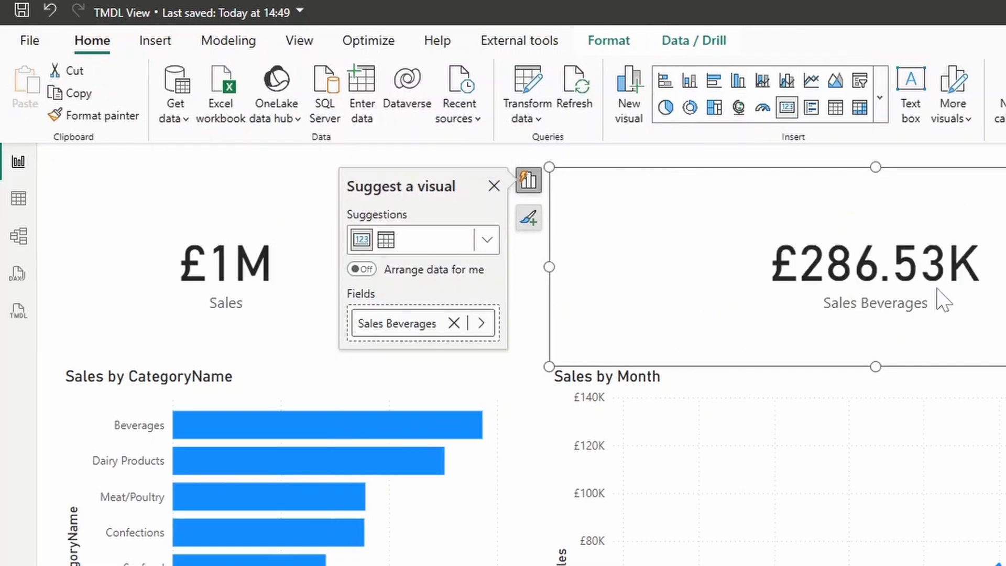
{"action": "left_click", "coordinate": [493, 185]}
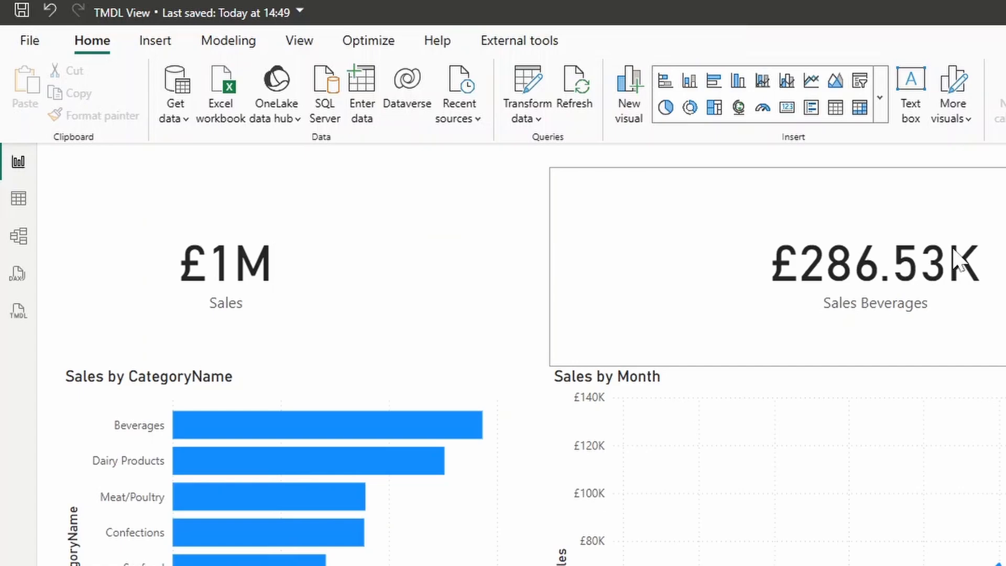
{"action": "mouse_move", "coordinate": [455, 383]}
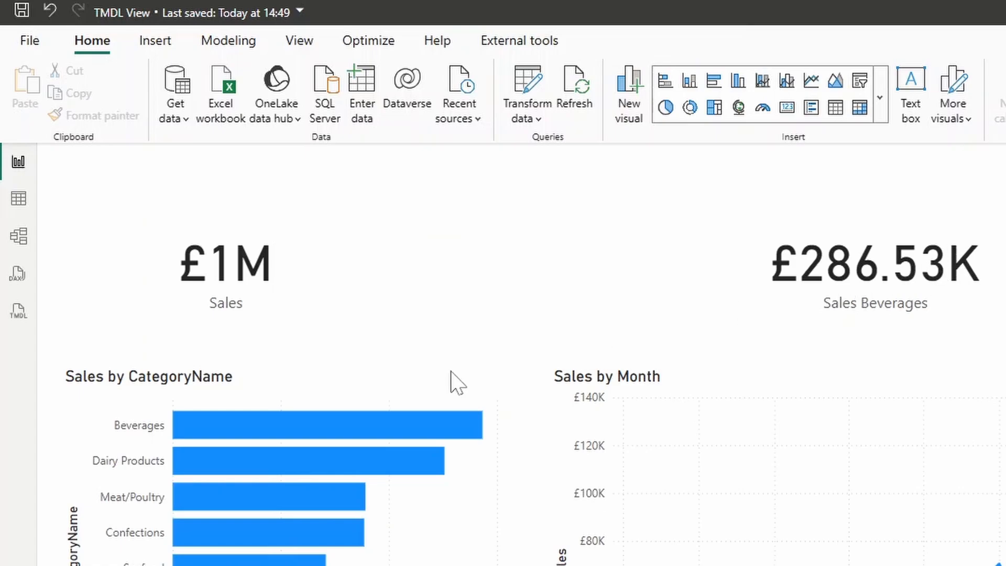
{"action": "mouse_move", "coordinate": [520, 276]}
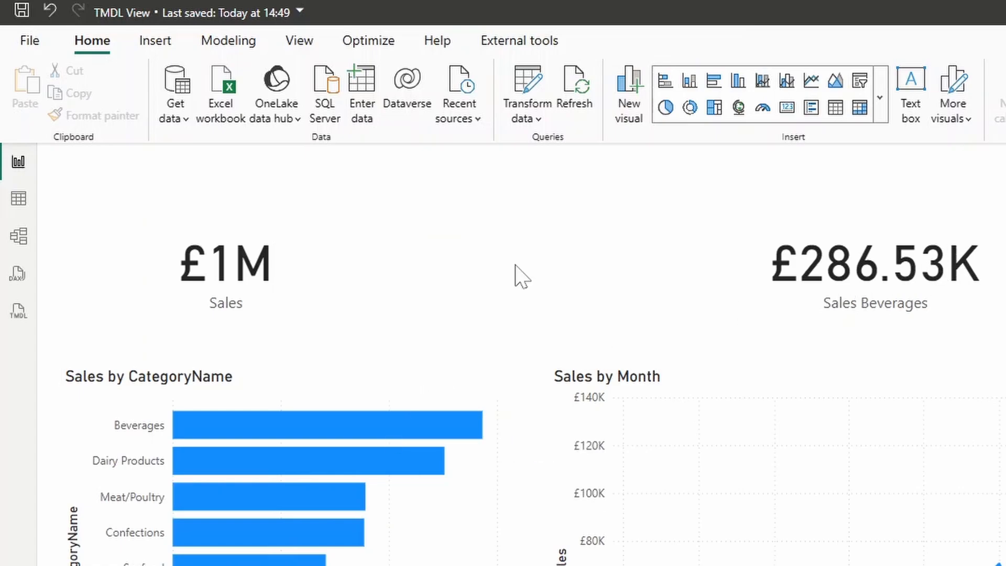
{"action": "mouse_move", "coordinate": [517, 292]}
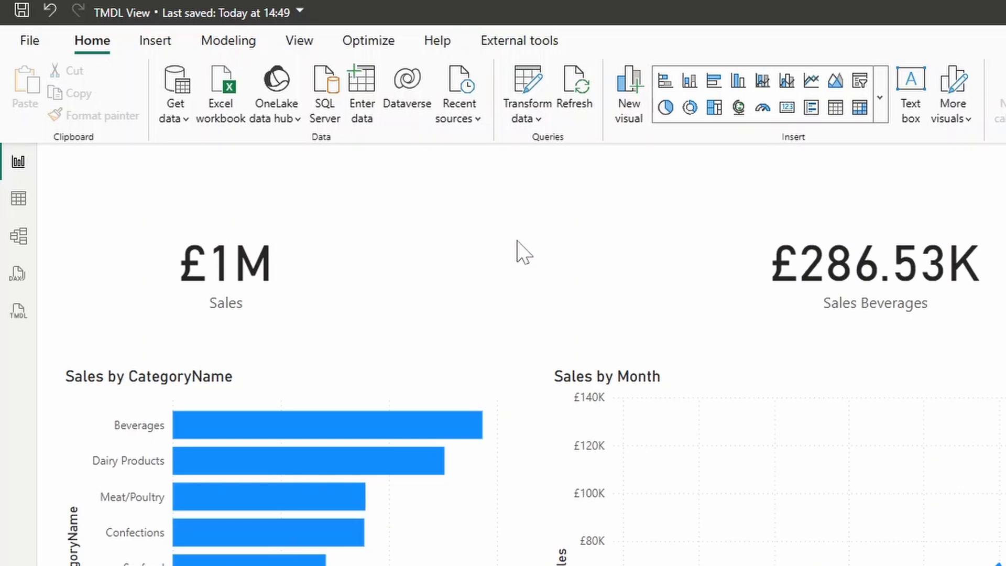
{"action": "mouse_move", "coordinate": [958, 168]}
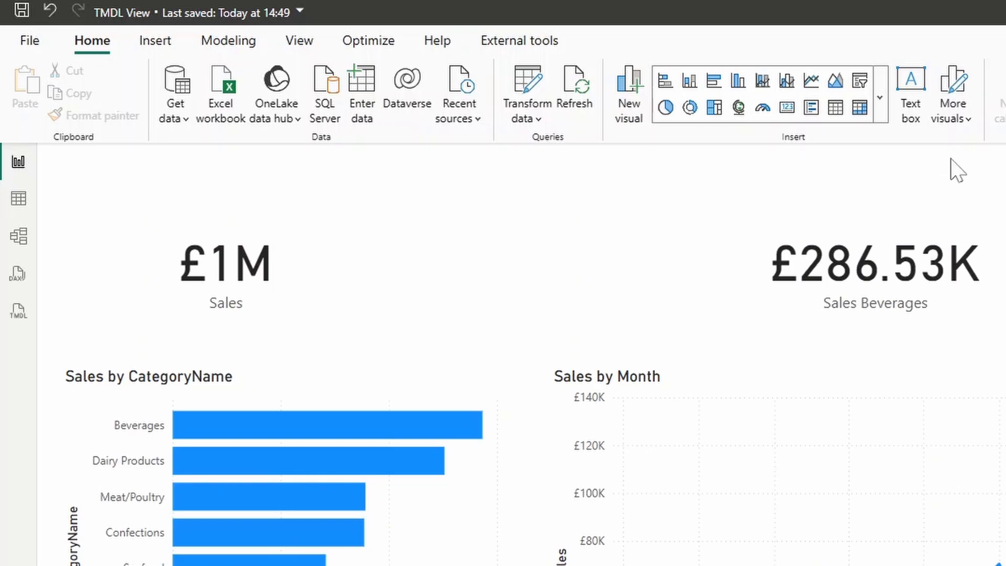
{"action": "mouse_move", "coordinate": [956, 173]}
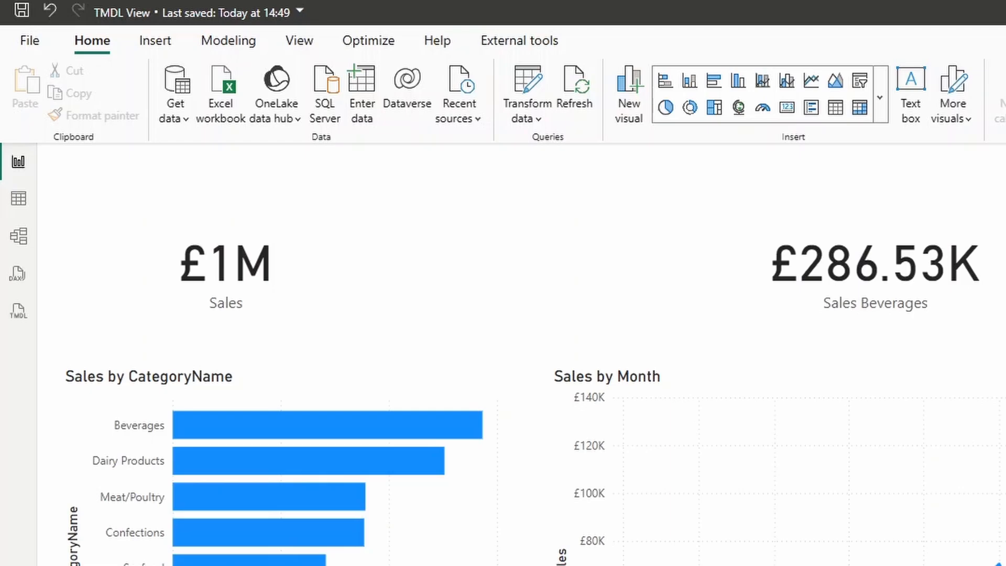
{"action": "mouse_move", "coordinate": [507, 239]}
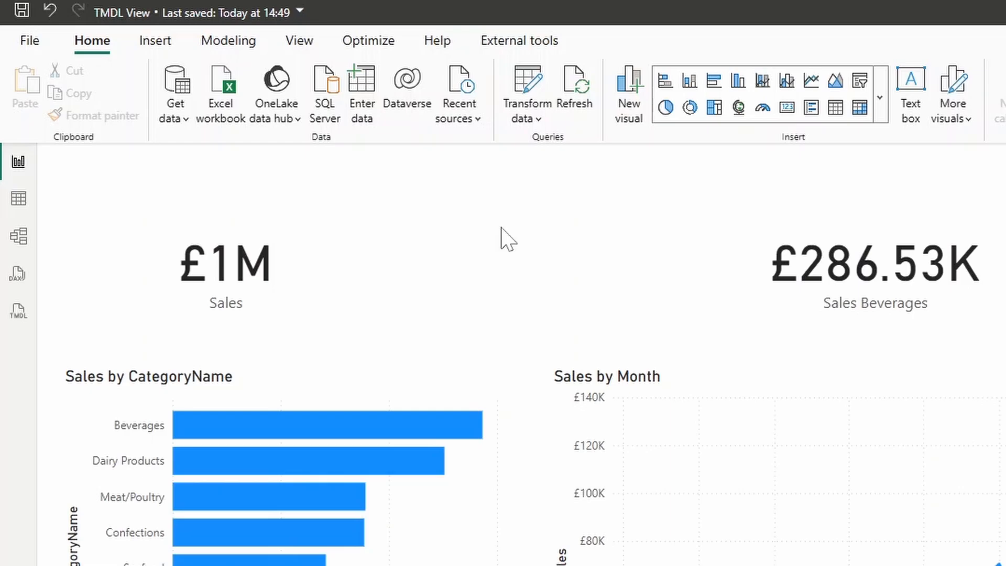
{"action": "left_click", "coordinate": [18, 311]}
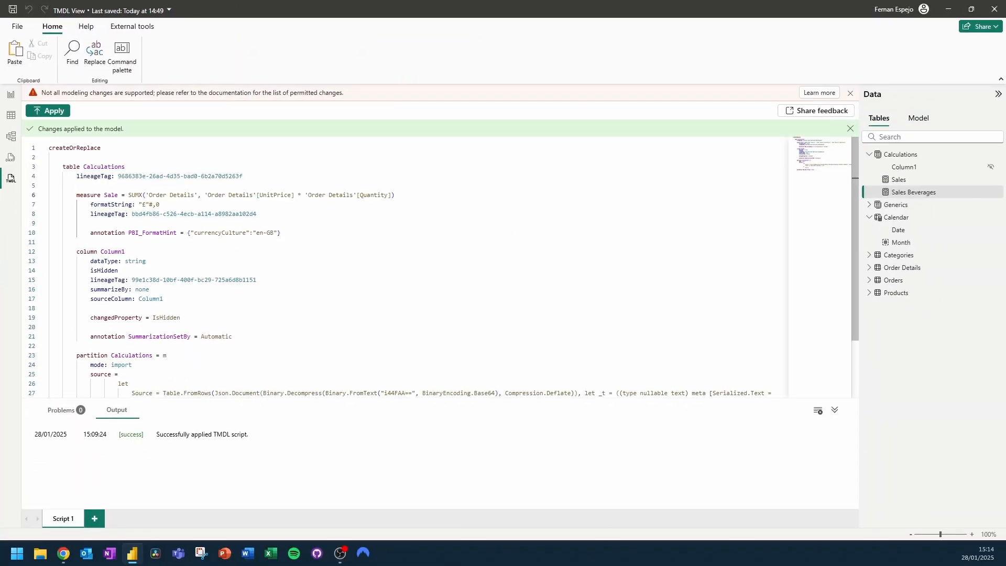
{"action": "mouse_move", "coordinate": [912, 157]}
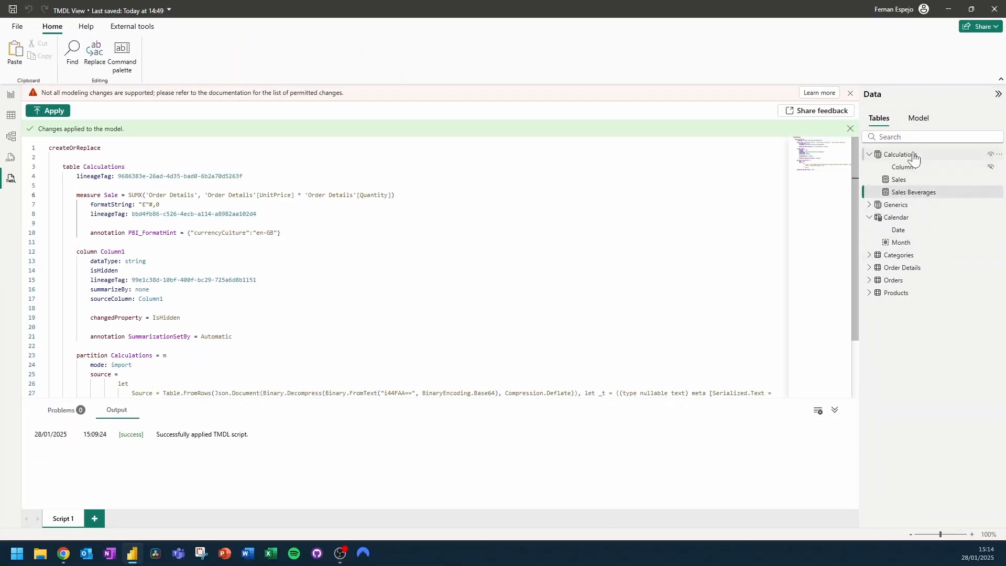
Script the Calculations table into a new Script 2 and review its Sales Beverages measure
{"action": "left_click", "coordinate": [93, 519]}
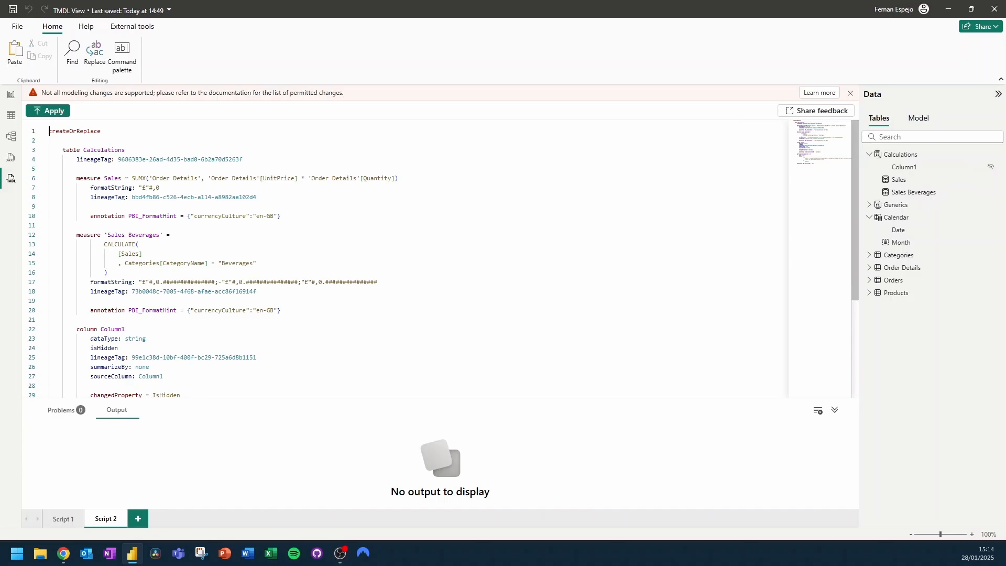
{"action": "mouse_move", "coordinate": [114, 526]}
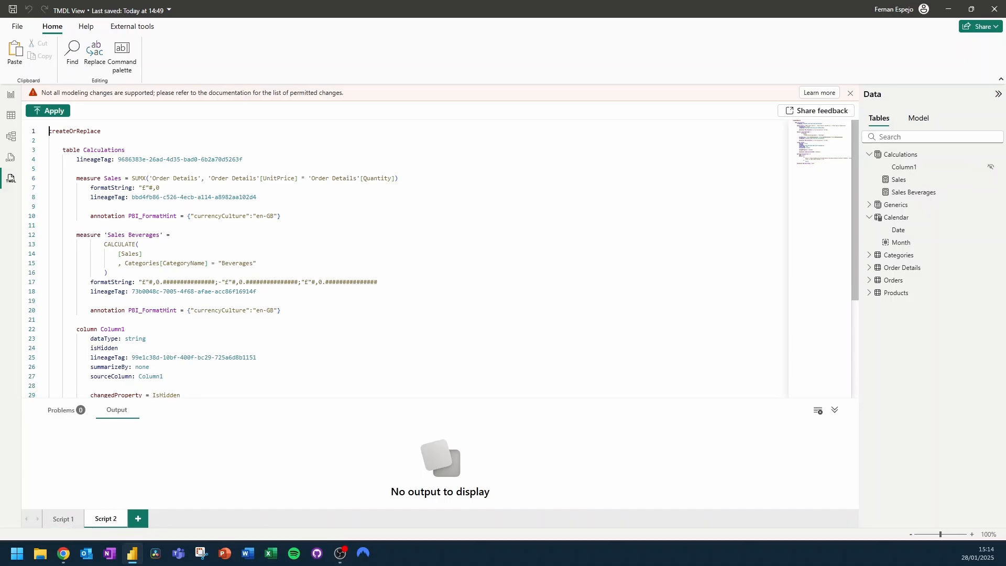
{"action": "scroll", "scroll_direction": "down", "scroll_amount": 3}
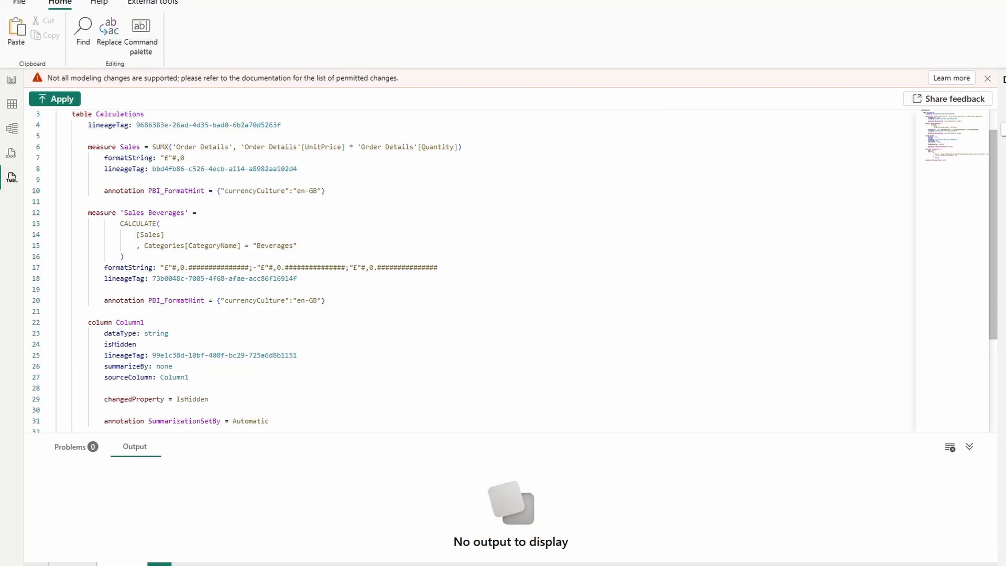
{"action": "scroll", "scroll_direction": "down", "scroll_amount": 3}
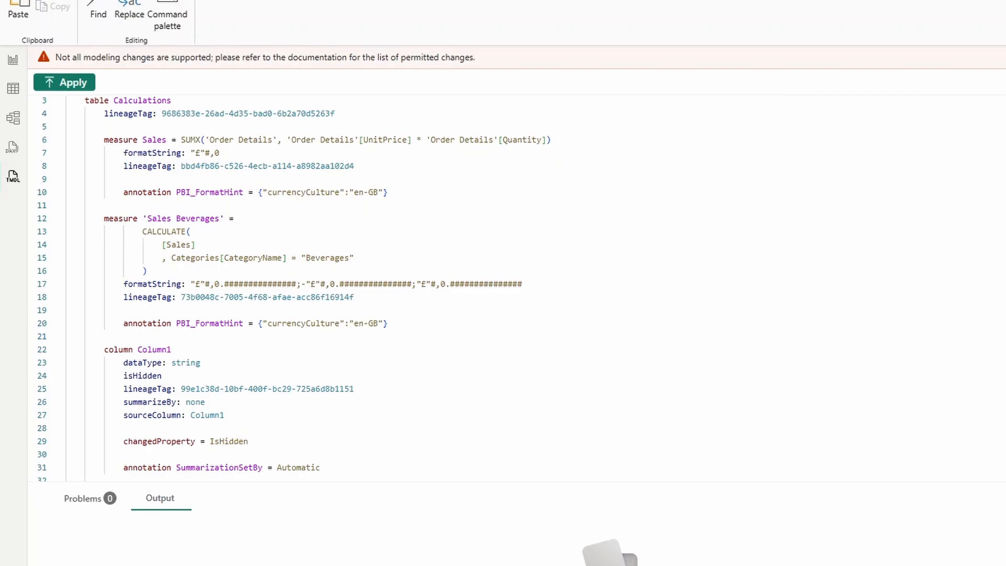
Duplicate the Sales Beverages block into Sales Seafood and Sales Produce with matching CategoryName filters
{"action": "triple_click", "coordinate": [238, 297]}
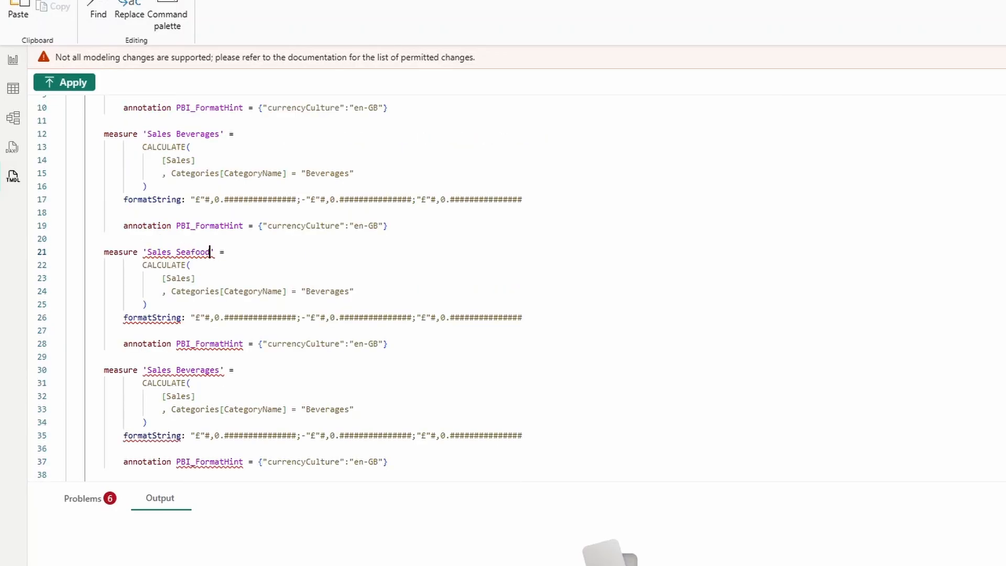
{"action": "double_click", "coordinate": [193, 252]}
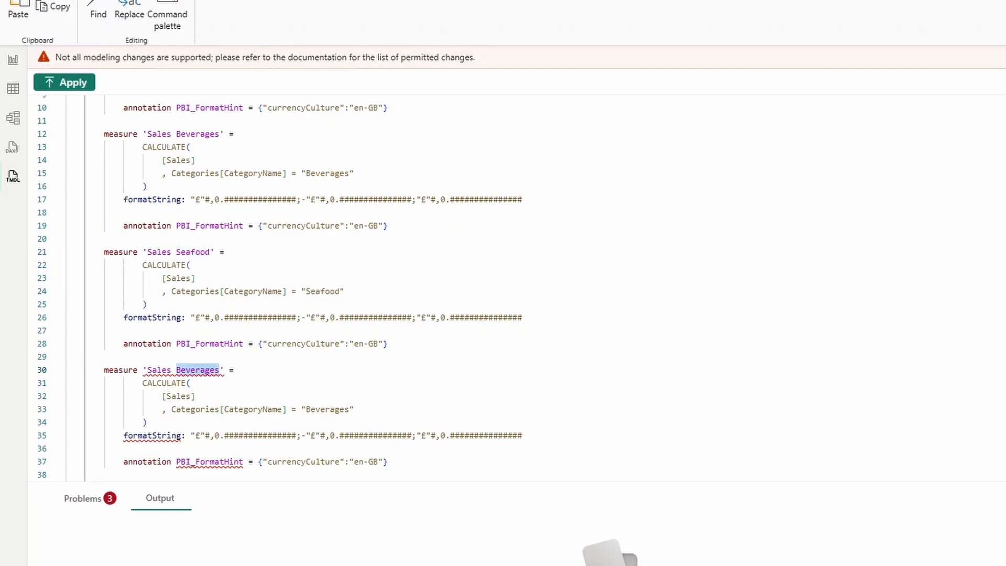
{"action": "type", "text": "Produce"}
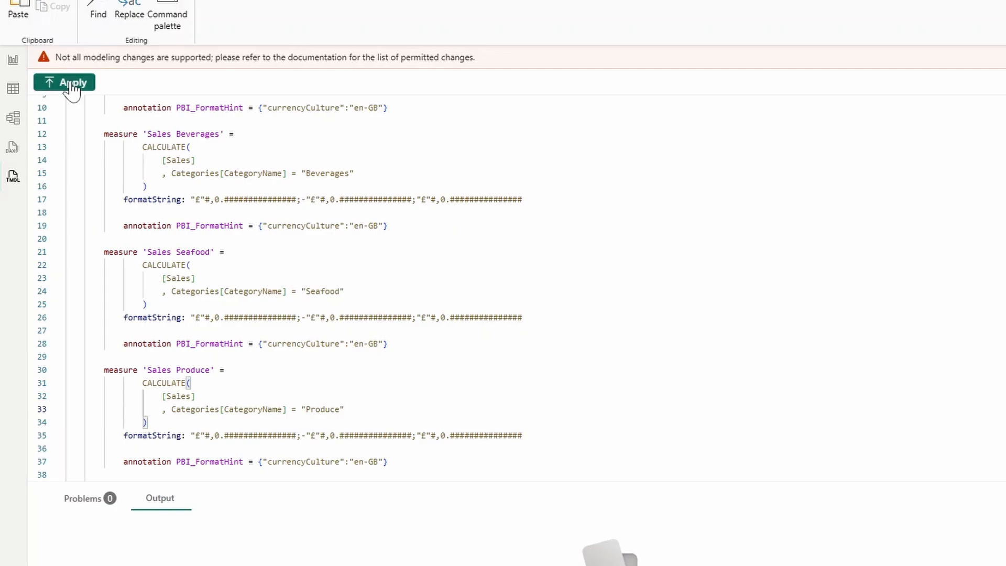
Apply the script and check the new Sales Produce measure under Calculations
{"action": "left_click", "coordinate": [63, 81]}
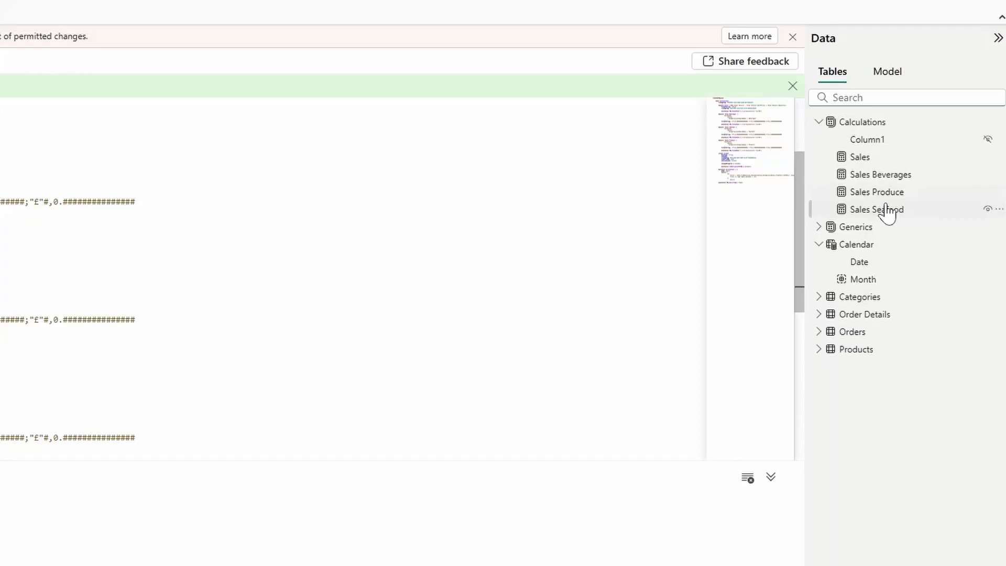
{"action": "mouse_move", "coordinate": [880, 191]}
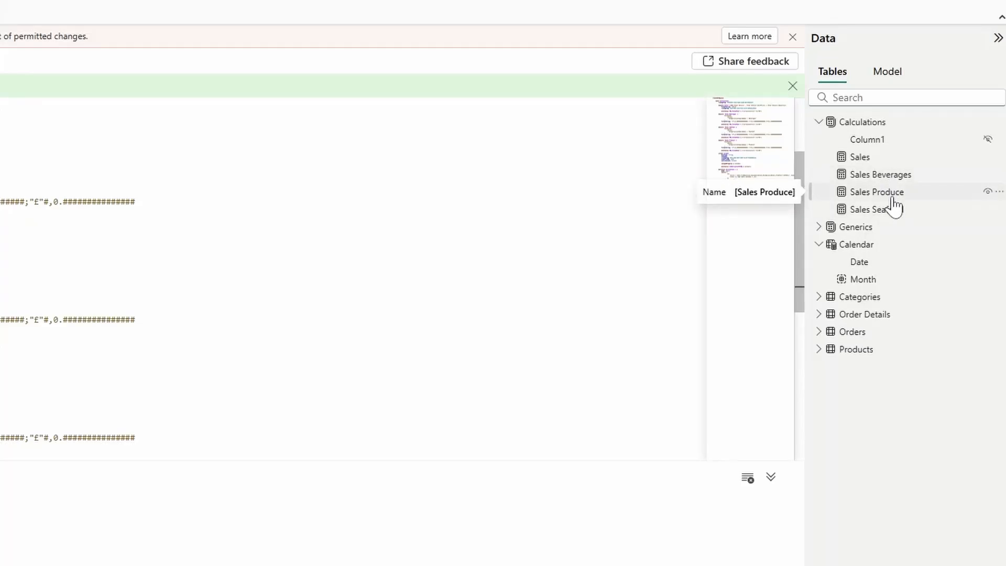
{"action": "left_click", "coordinate": [873, 190]}
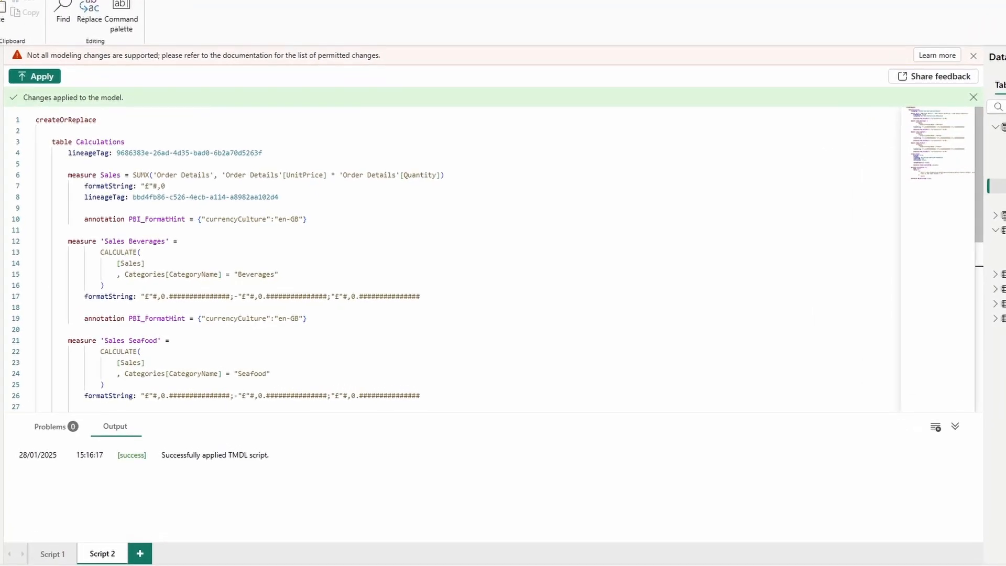
Scroll the report to the Sales Beverages card and Sales Produce chart
{"action": "scroll", "scroll_direction": "down", "scroll_amount": 3}
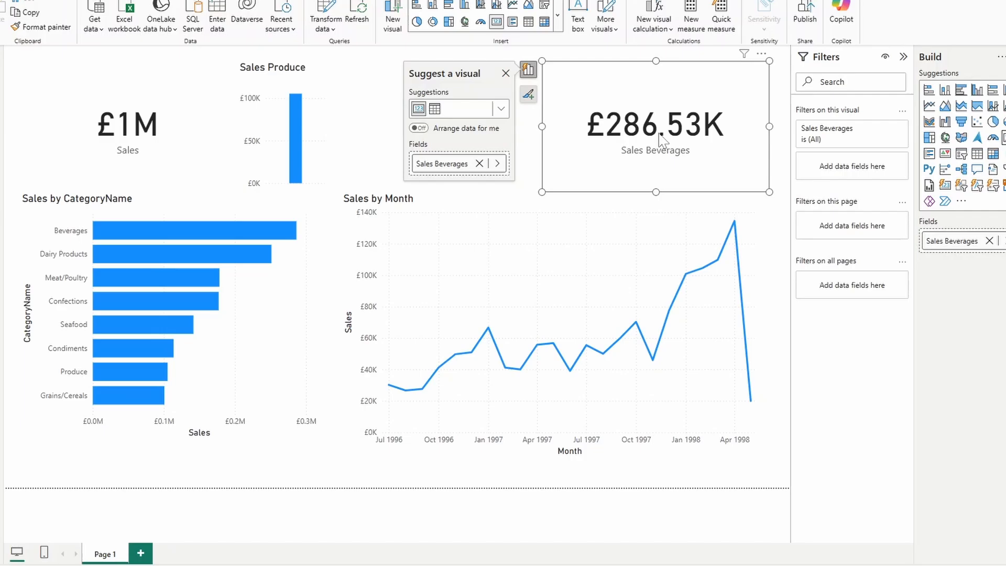
{"action": "mouse_move", "coordinate": [634, 149]}
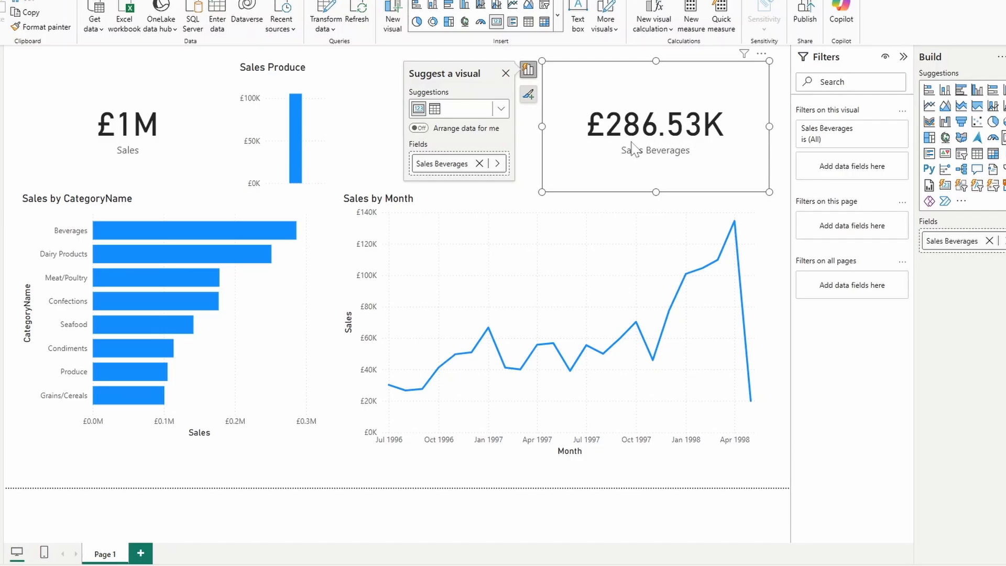
{"action": "mouse_move", "coordinate": [768, 163]}
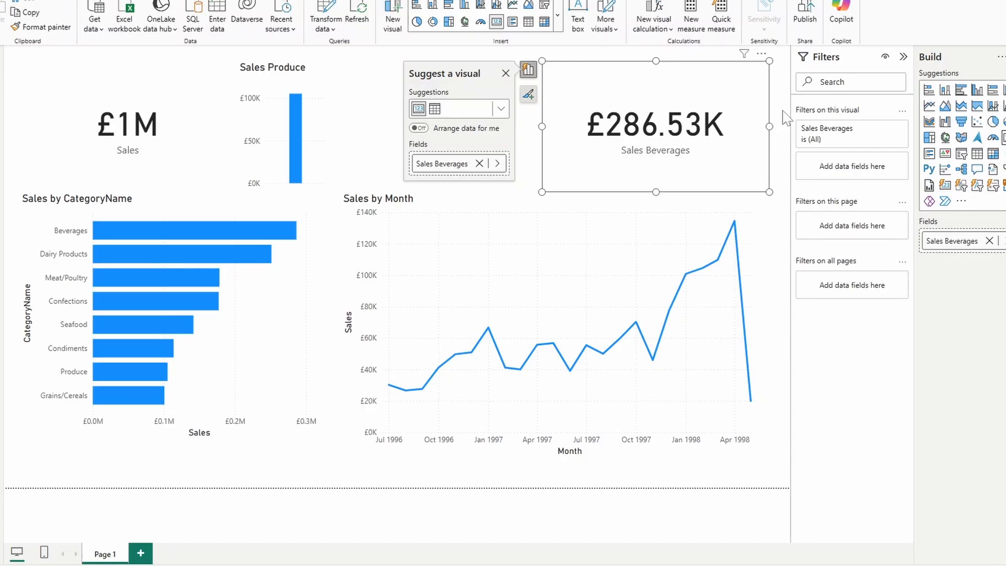
{"action": "mouse_move", "coordinate": [784, 121]}
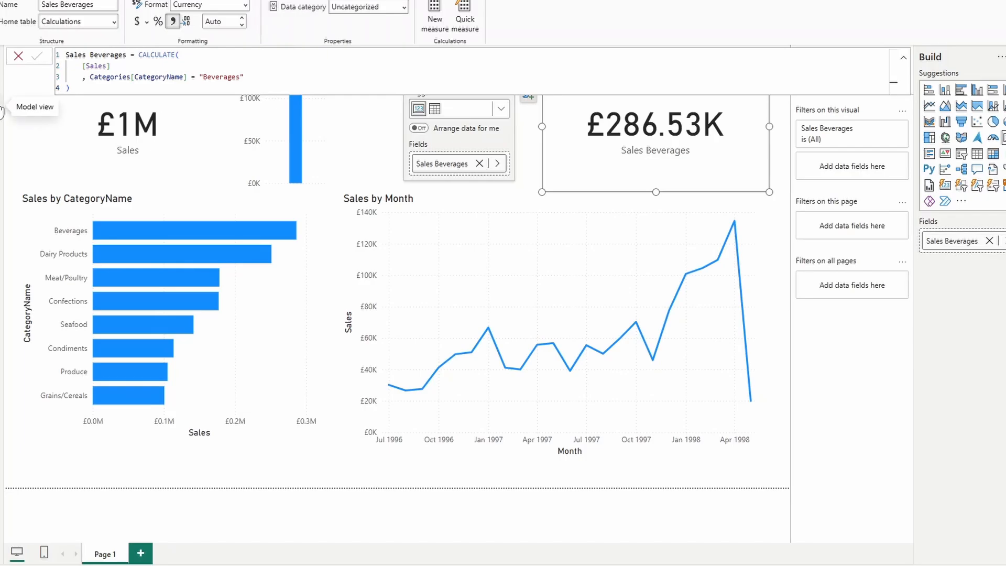
{"action": "mouse_move", "coordinate": [11, 167]}
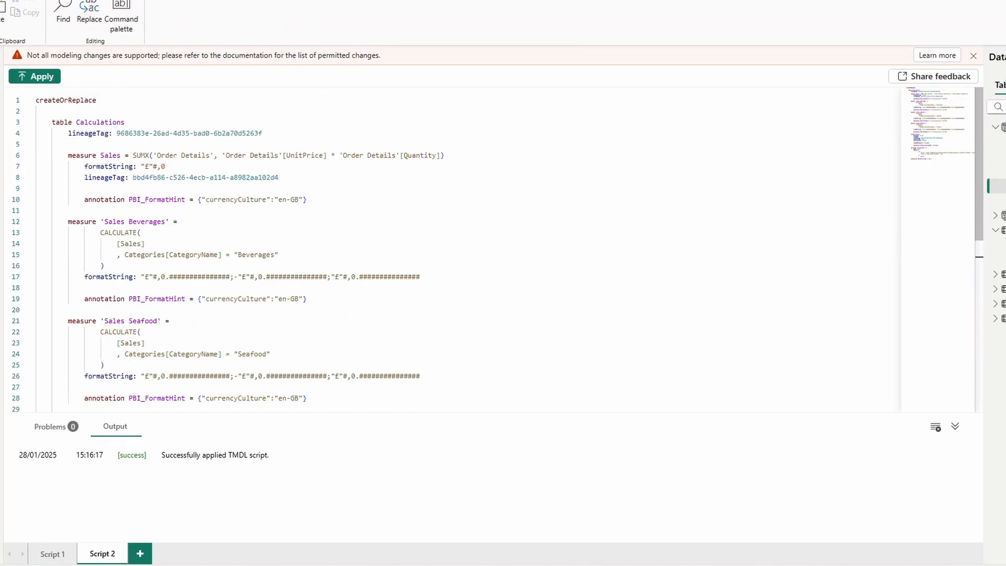
Replace every decimal £ format string with "£"#,0 via Replace All, then return to the report
{"action": "left_click_drag", "start_coordinate": [159, 276], "coordinate": [421, 276]}
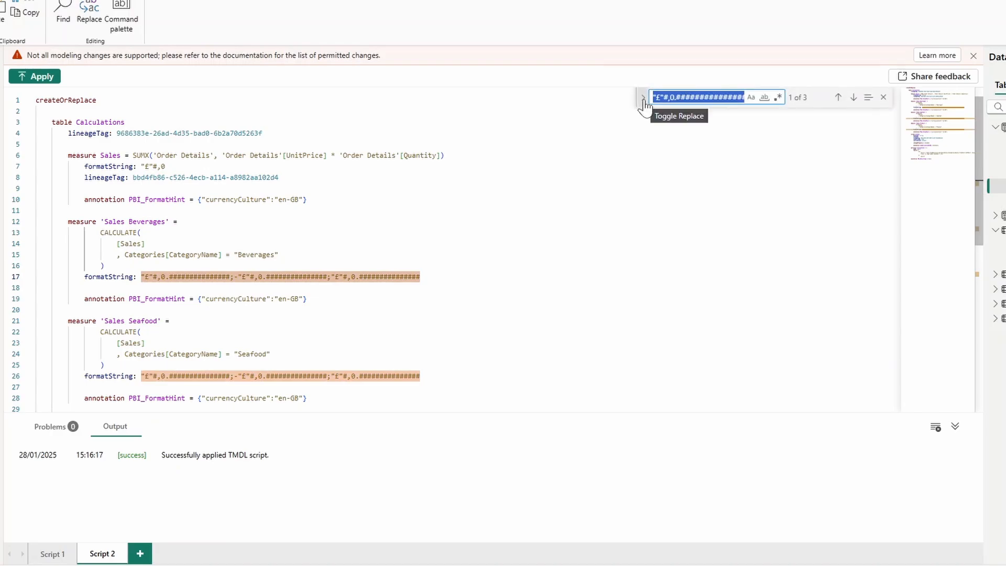
{"action": "left_click", "coordinate": [643, 96]}
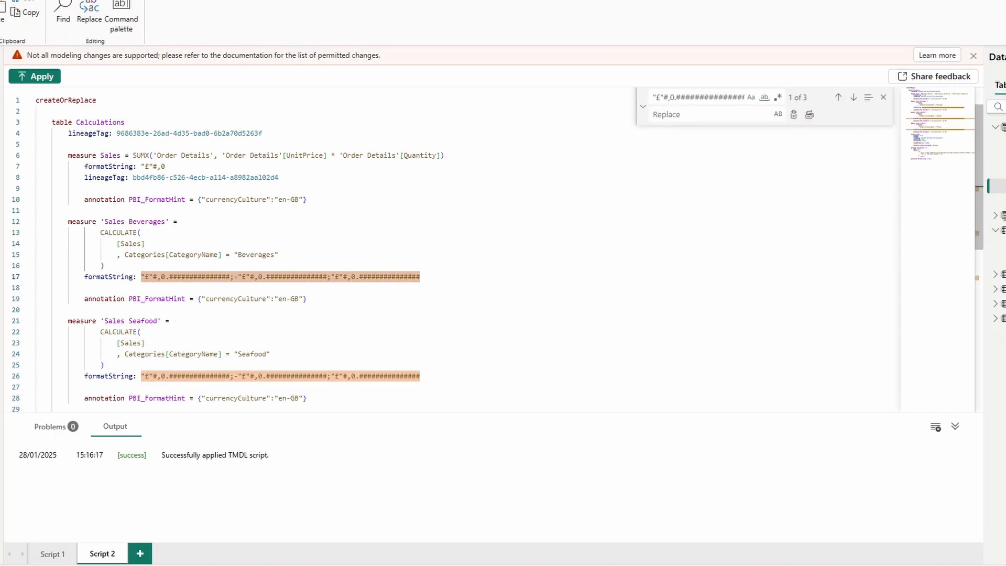
{"action": "left_click", "coordinate": [705, 114]}
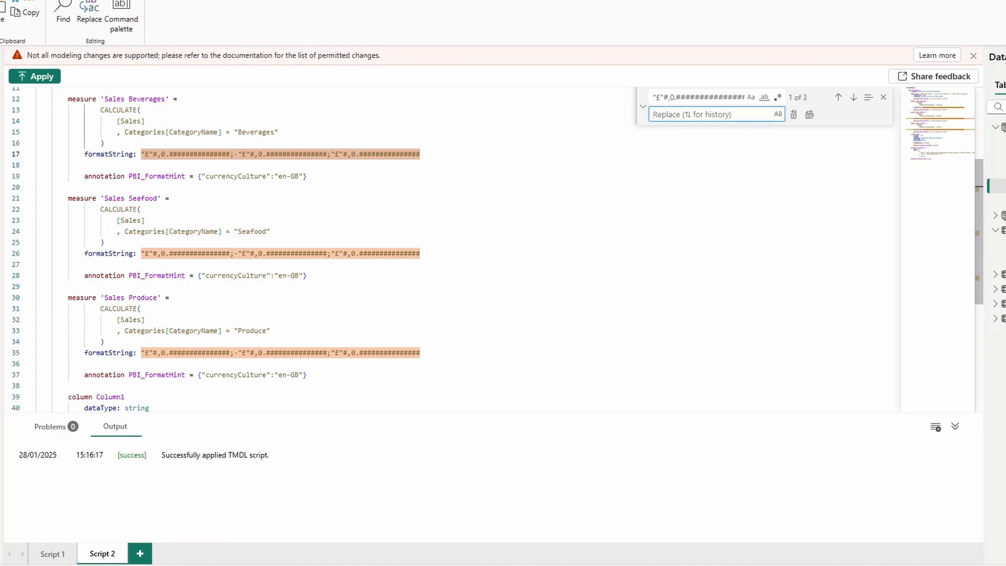
{"action": "type", "text": "\"£"}
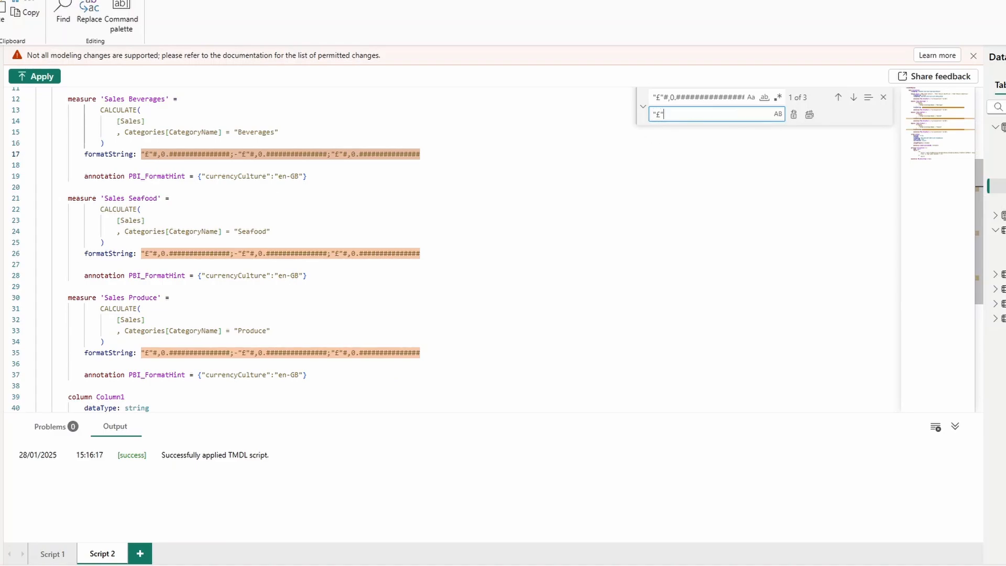
{"action": "type", "text": "#"}
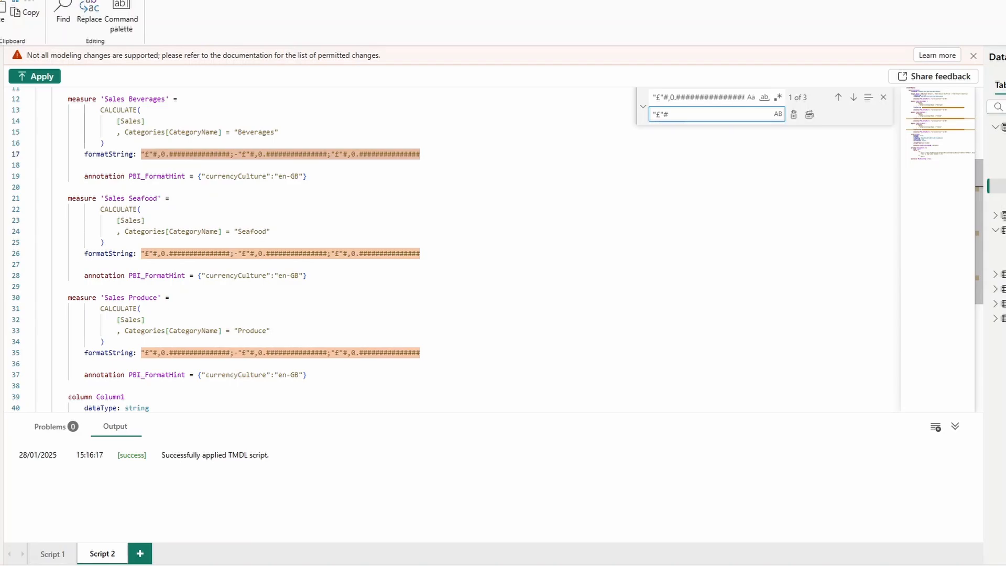
{"action": "type", "text": ",0"}
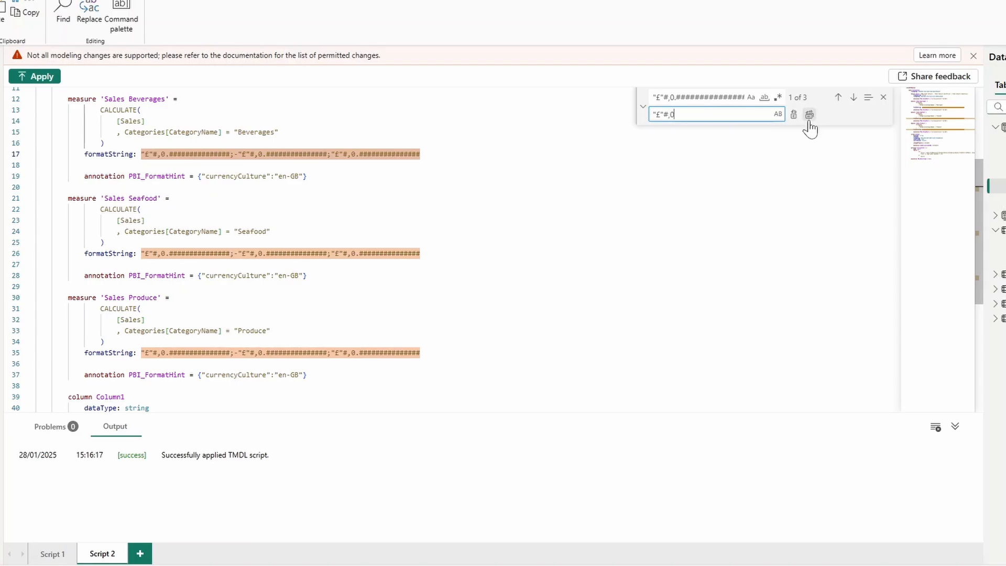
{"action": "left_click", "coordinate": [809, 115]}
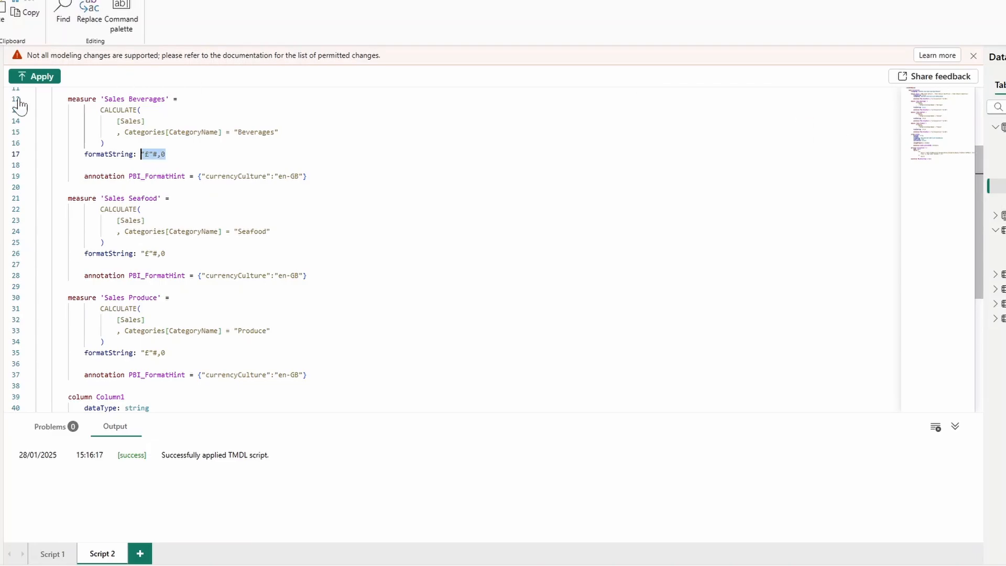
{"action": "left_click", "coordinate": [33, 75]}
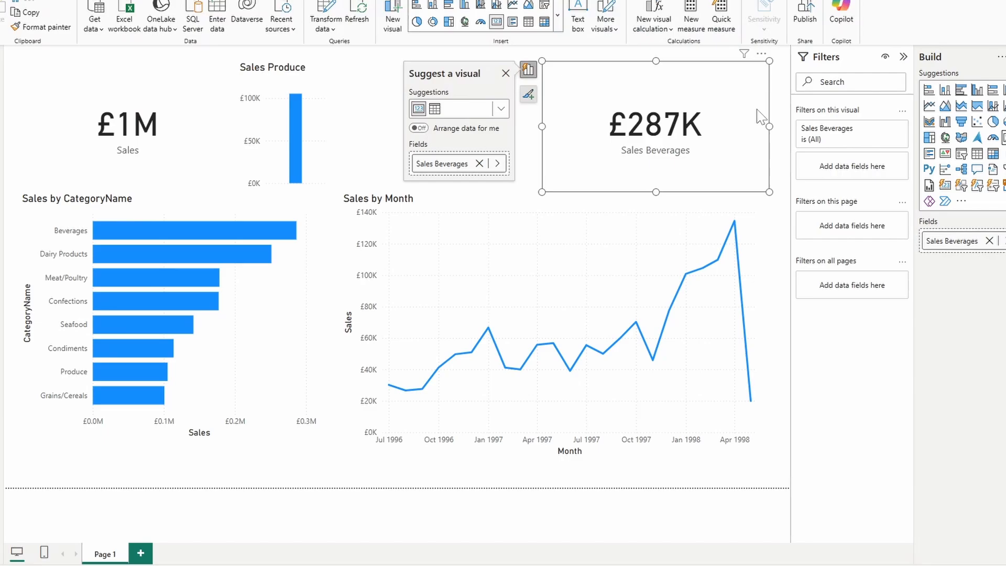
{"action": "mouse_move", "coordinate": [643, 123]}
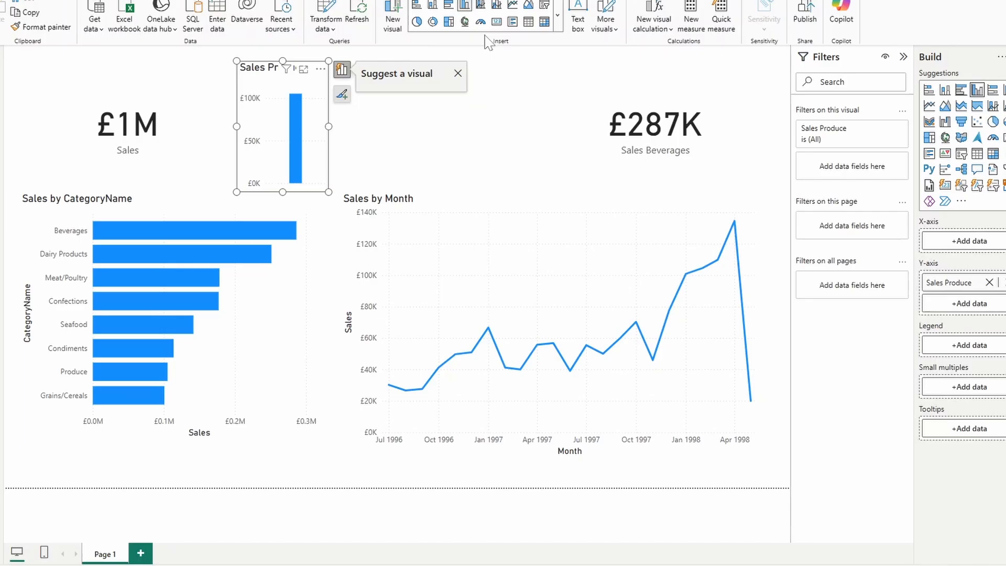
Convert the Sales Produce column chart into a card reading £105K and deselect it
{"action": "left_click", "coordinate": [496, 21]}
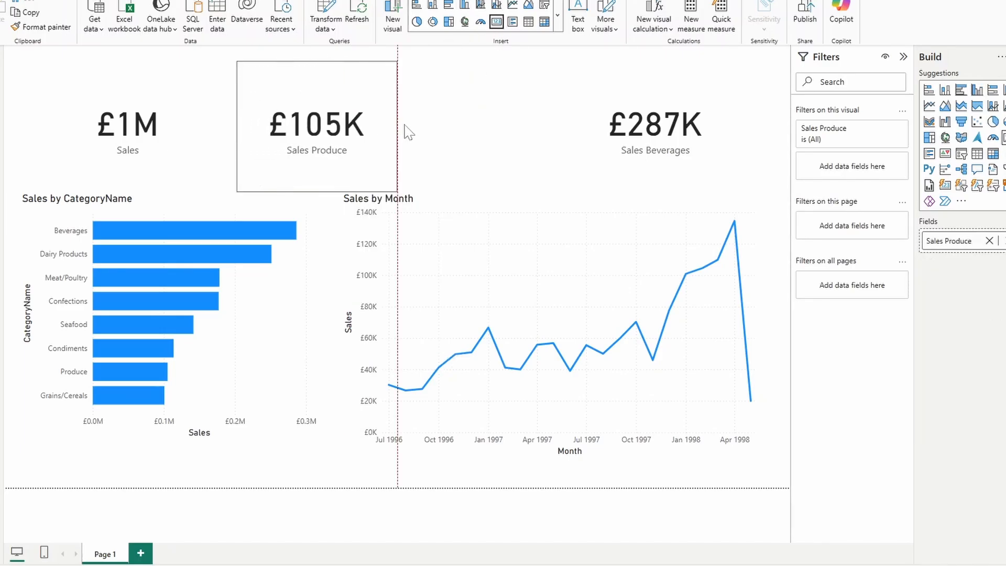
{"action": "left_click", "coordinate": [316, 125]}
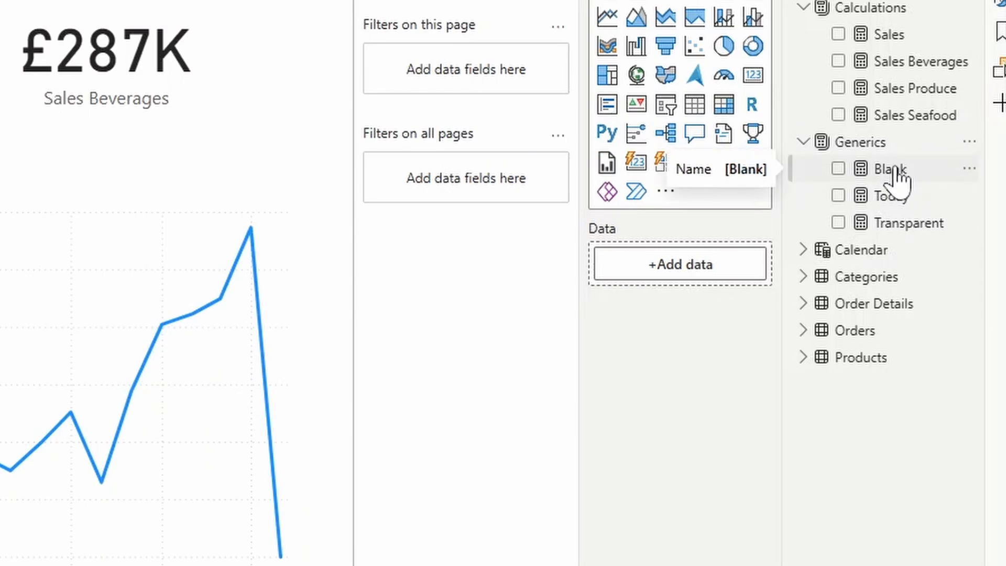
{"action": "mouse_move", "coordinate": [891, 222]}
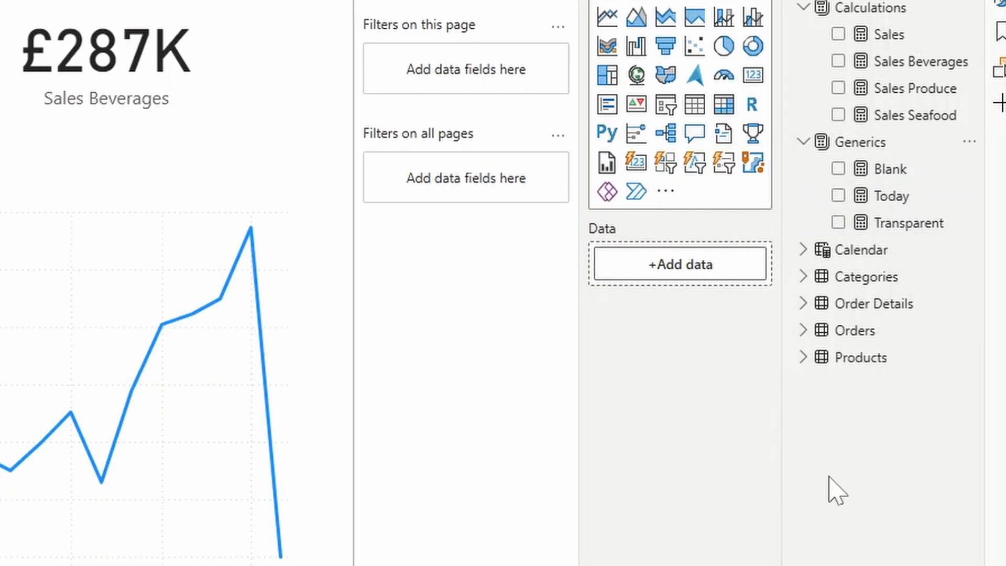
{"action": "mouse_move", "coordinate": [842, 491]}
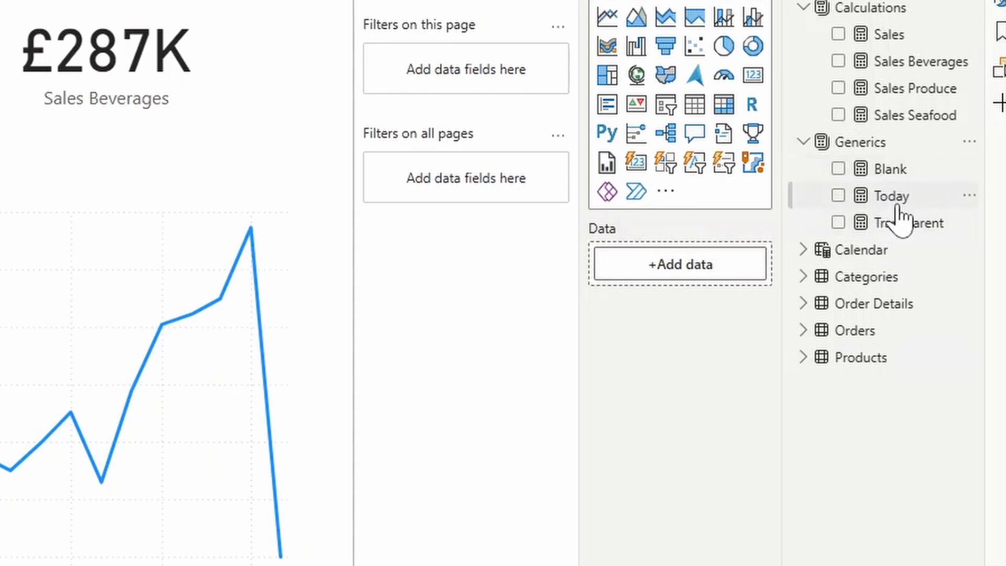
{"action": "mouse_move", "coordinate": [891, 196]}
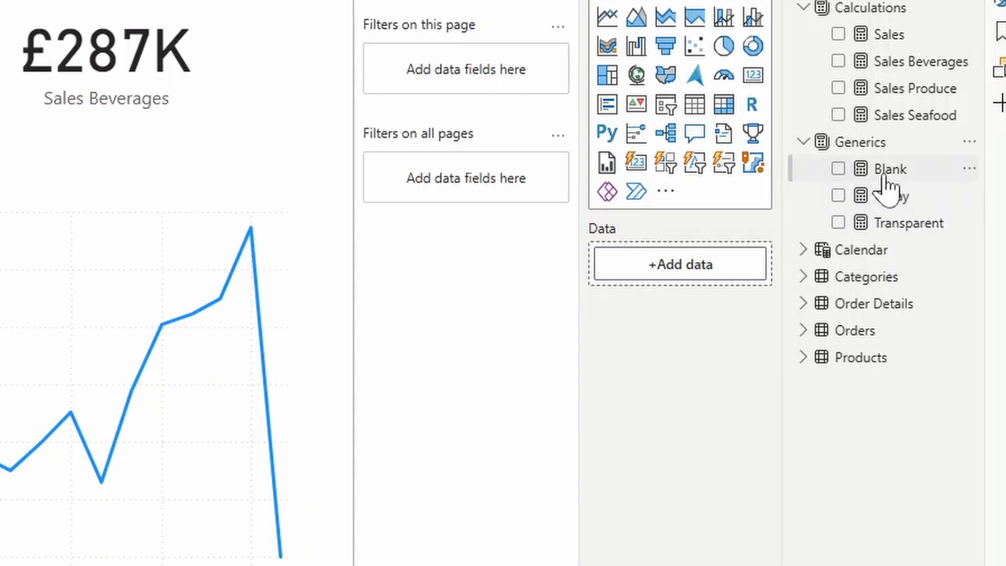
{"action": "mouse_move", "coordinate": [886, 169]}
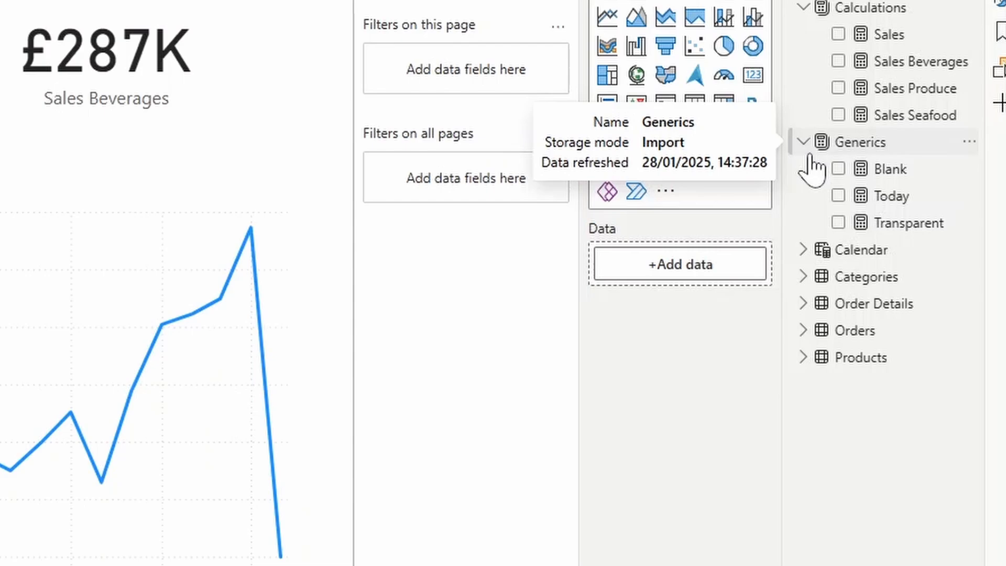
{"action": "mouse_move", "coordinate": [831, 168]}
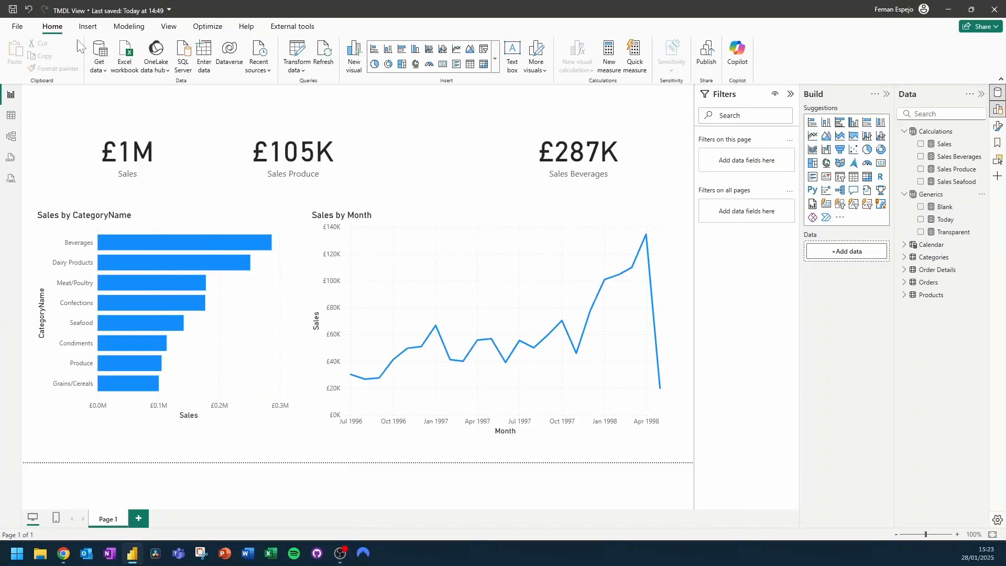
Return to the TMDL view showing Script 2 with the whole-pound category formats
{"action": "left_click", "coordinate": [137, 540]}
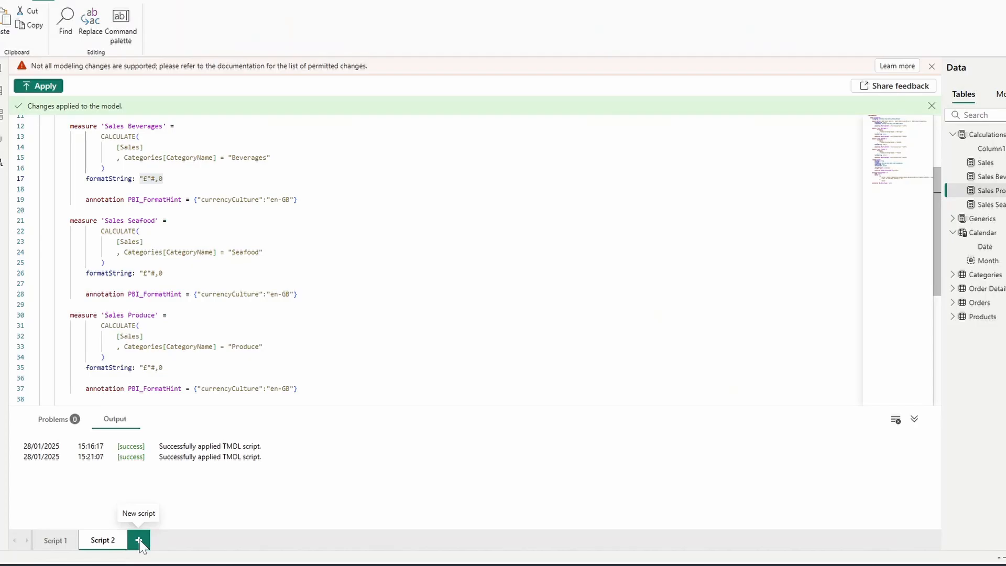
Create Script 3 with the Generics table's createOrReplace definition and select a lineageTag value
{"action": "left_click", "coordinate": [138, 540]}
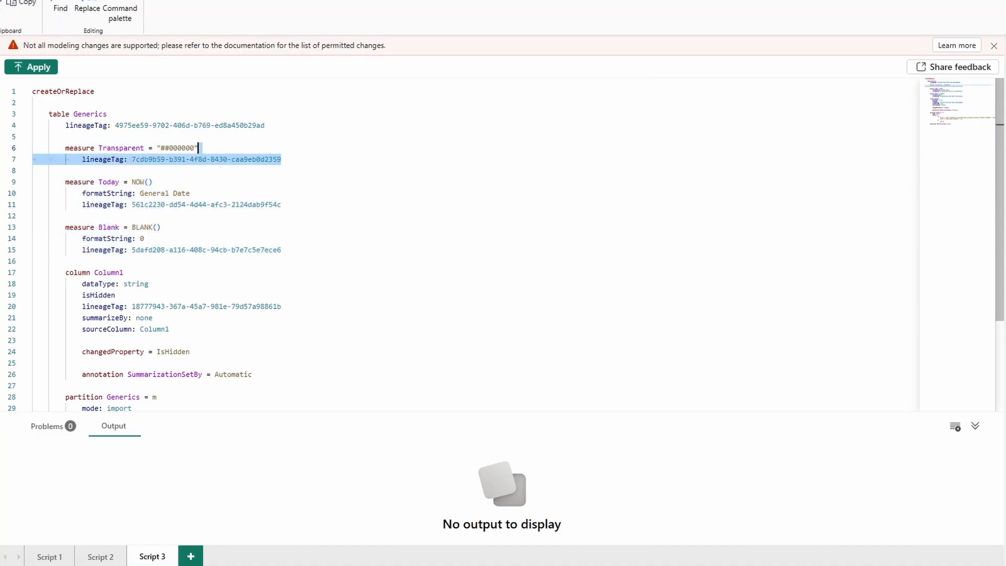
{"action": "double_click", "coordinate": [256, 306]}
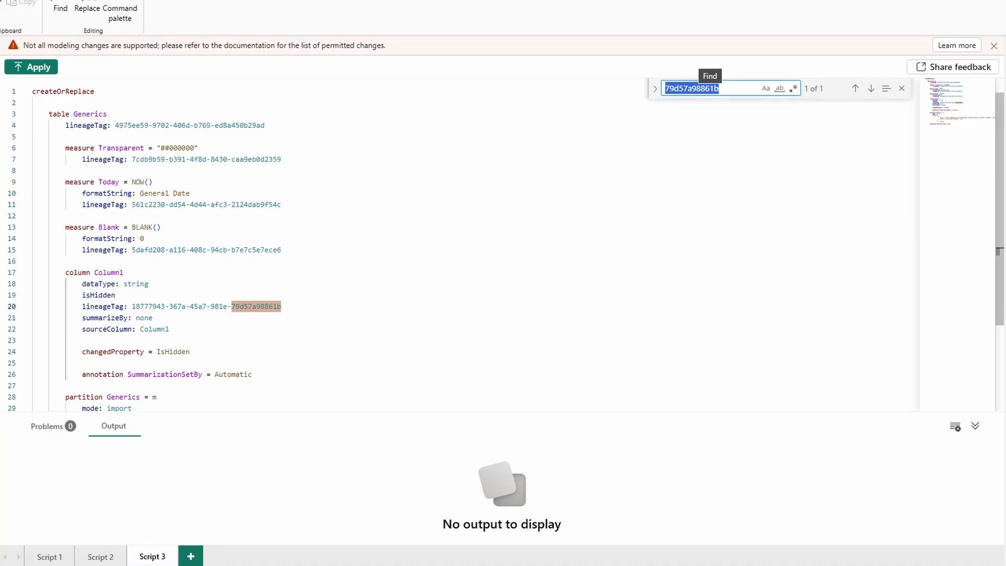
Remove all lineageTag lines with the regex ^.*lineageTag: .*\n? replaced by nothing
{"action": "type", "text": "^.*lineageTag: .*\\n?"}
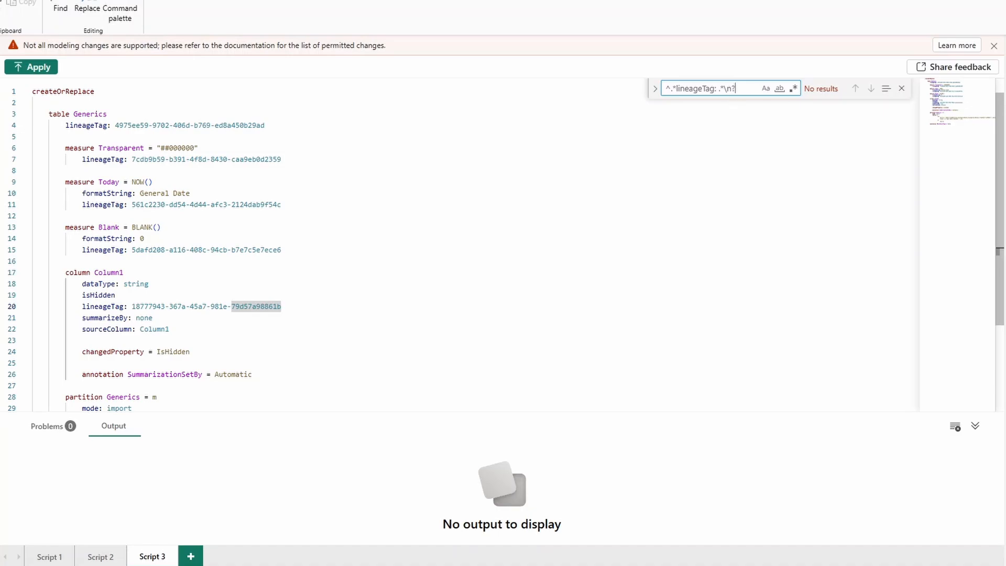
{"action": "mouse_move", "coordinate": [794, 88]}
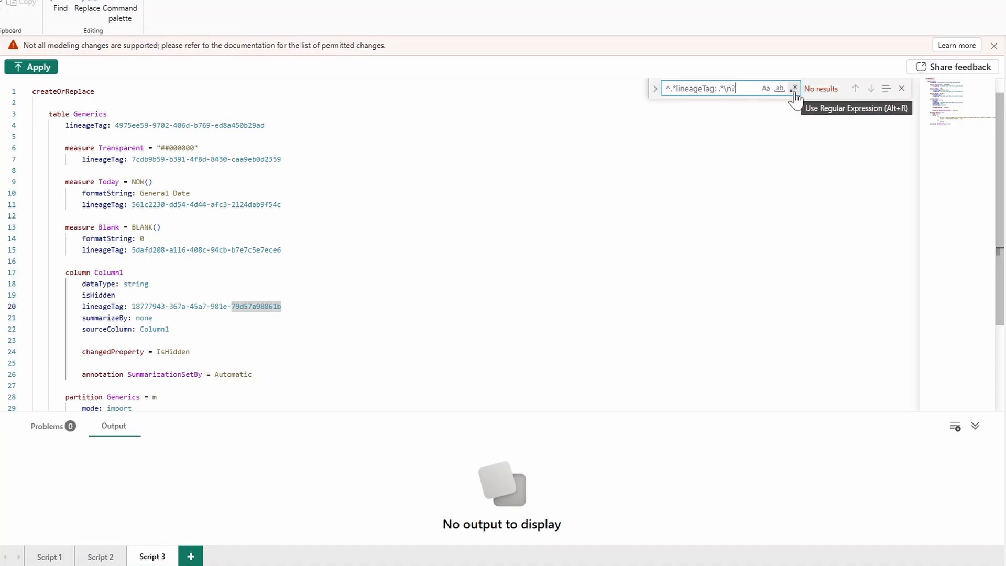
{"action": "left_click", "coordinate": [794, 88]}
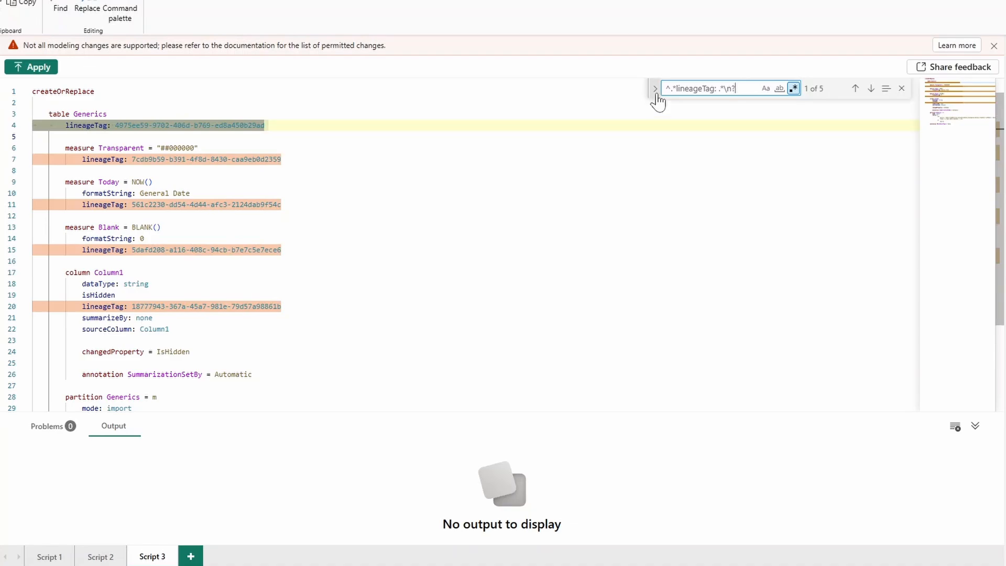
{"action": "left_click", "coordinate": [654, 88]}
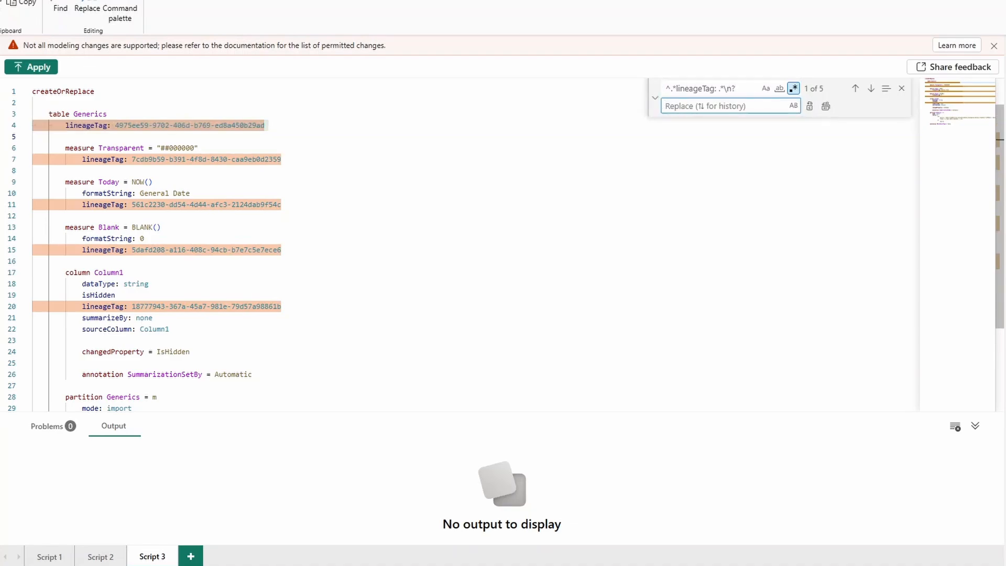
{"action": "left_click", "coordinate": [826, 106]}
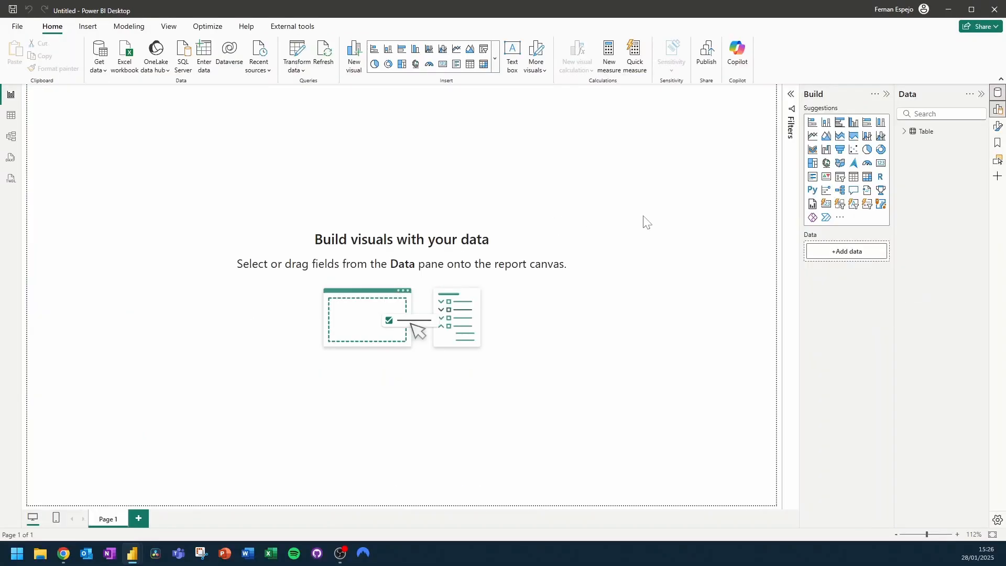
{"action": "mouse_move", "coordinate": [427, 187]}
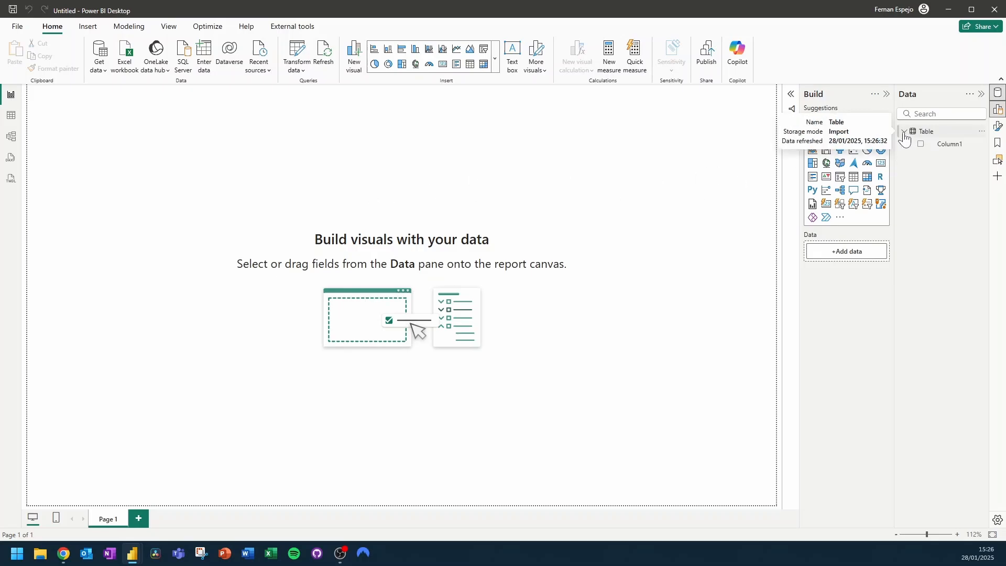
Expand Table in the new model's Data pane to reveal Column1
{"action": "left_click", "coordinate": [10, 179]}
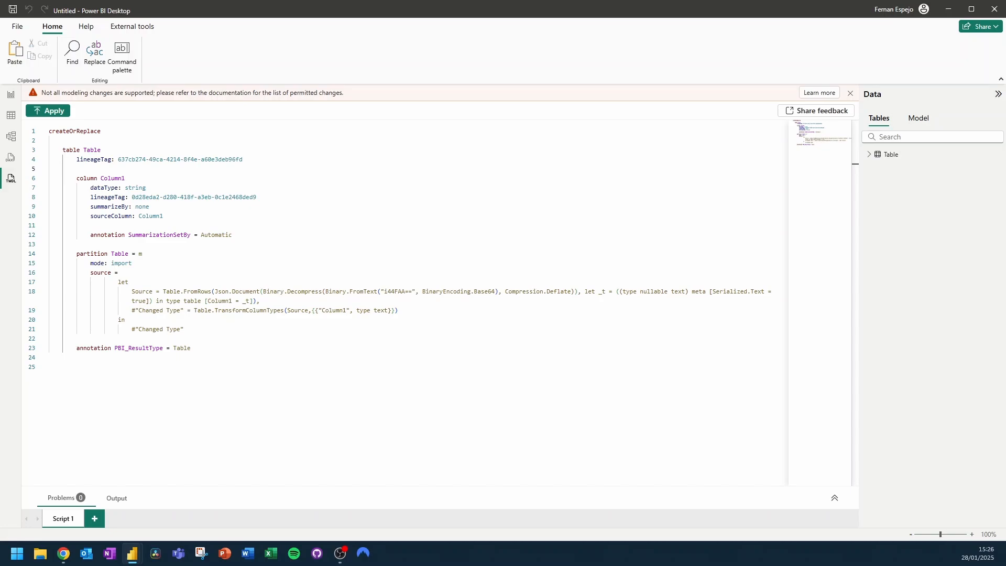
Paste the Transparent, Today and Blank measure definitions under Table, apply them and confirm in the Data pane
{"action": "type", "text": "measure Transparent = \"##000000\""}
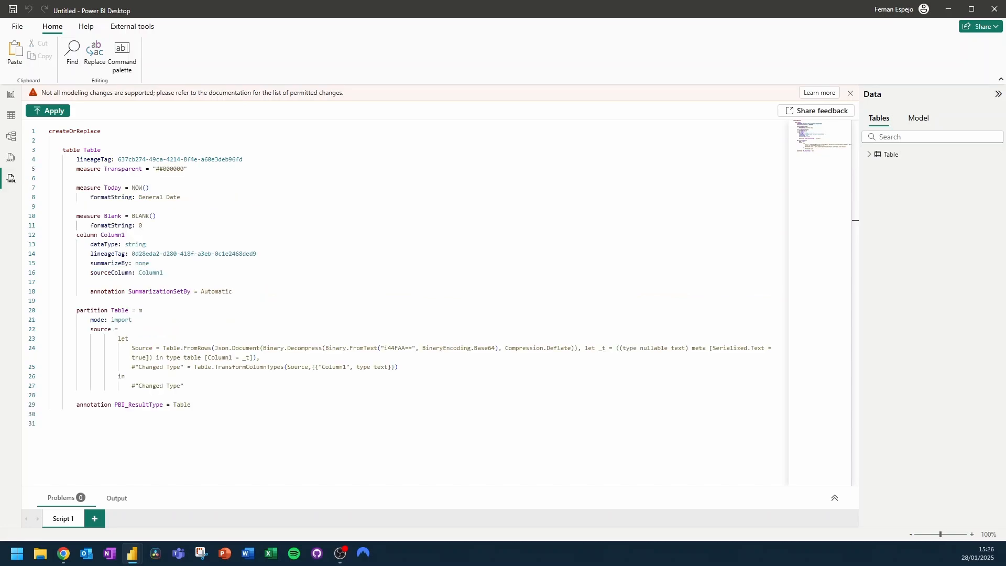
{"action": "left_click", "coordinate": [49, 110]}
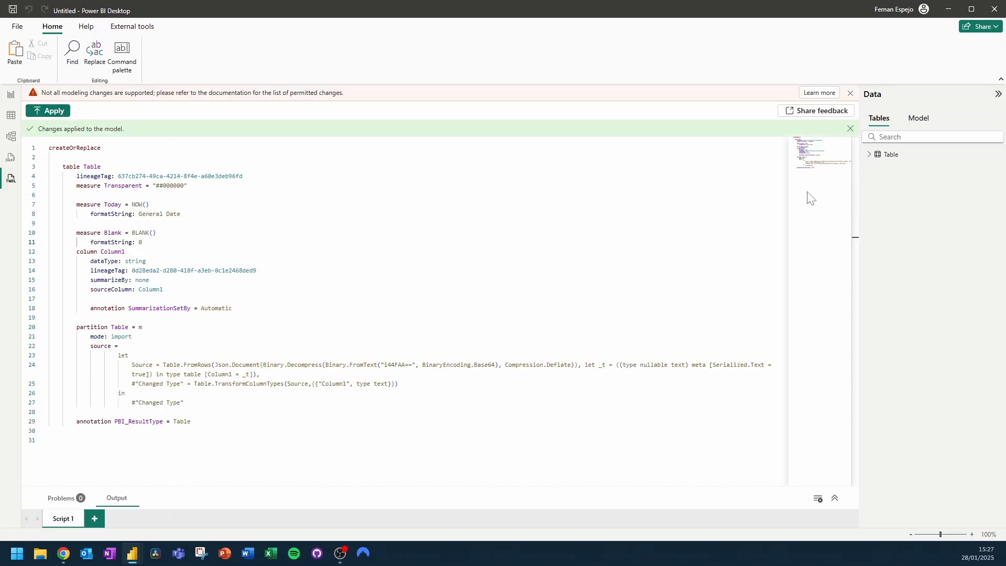
{"action": "left_click", "coordinate": [870, 154]}
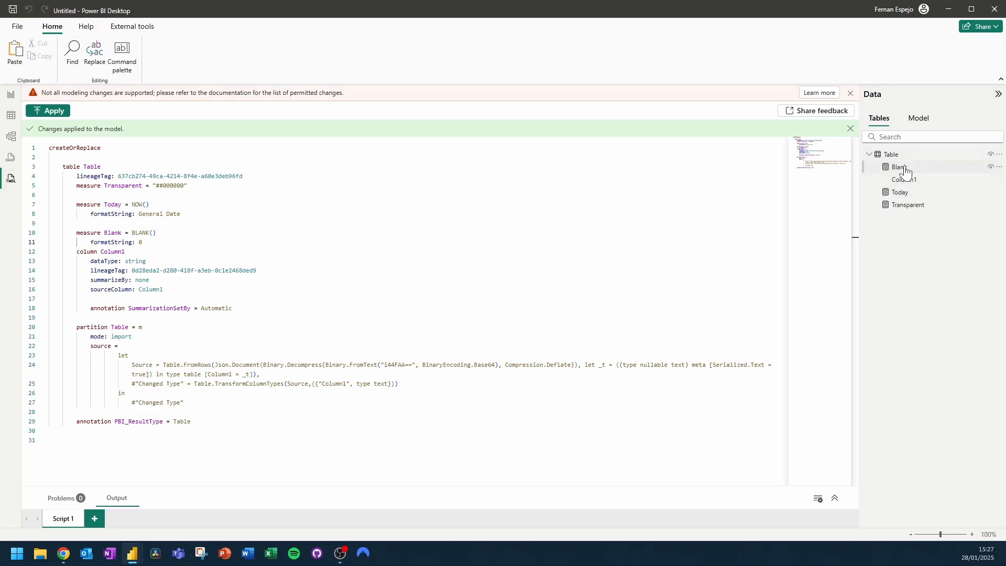
{"action": "mouse_move", "coordinate": [903, 167]}
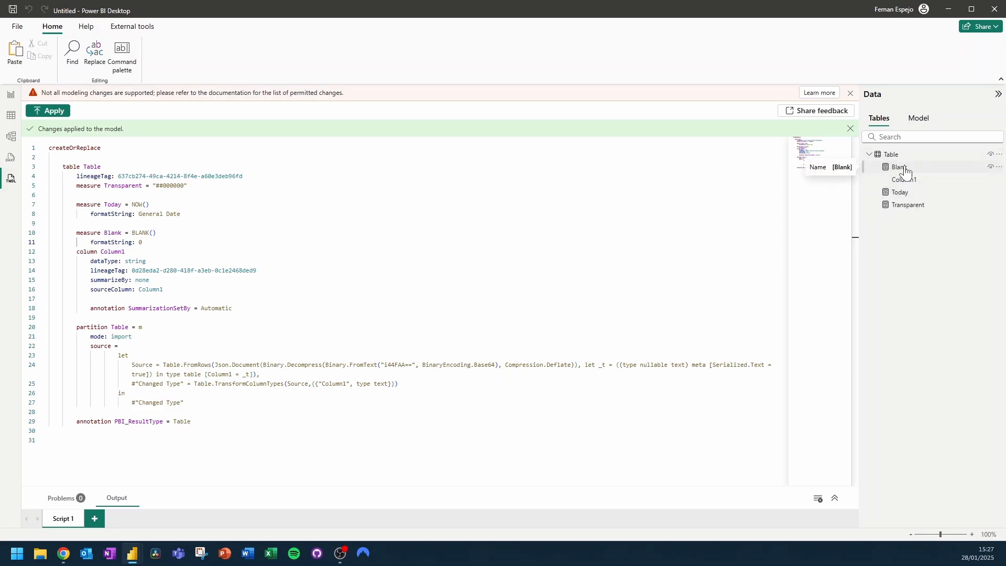